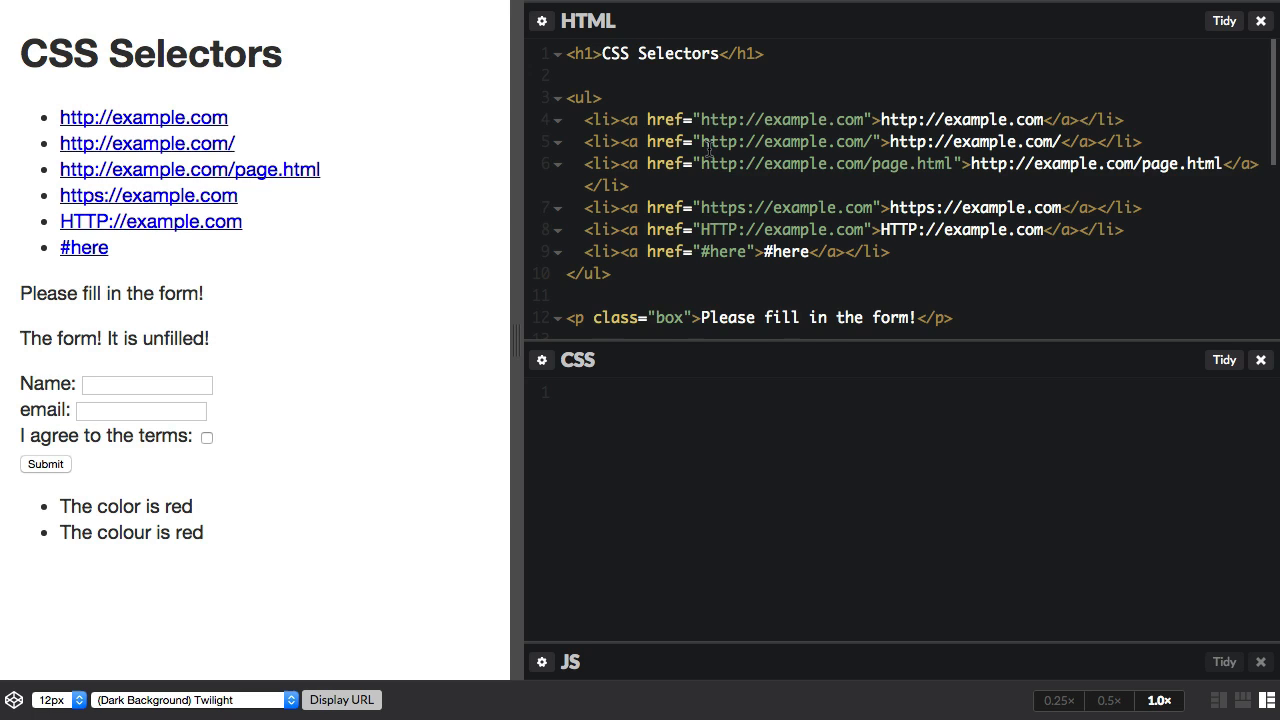
Step: Scroll to the form and add an input rule with display: block
scroll("down", 3)
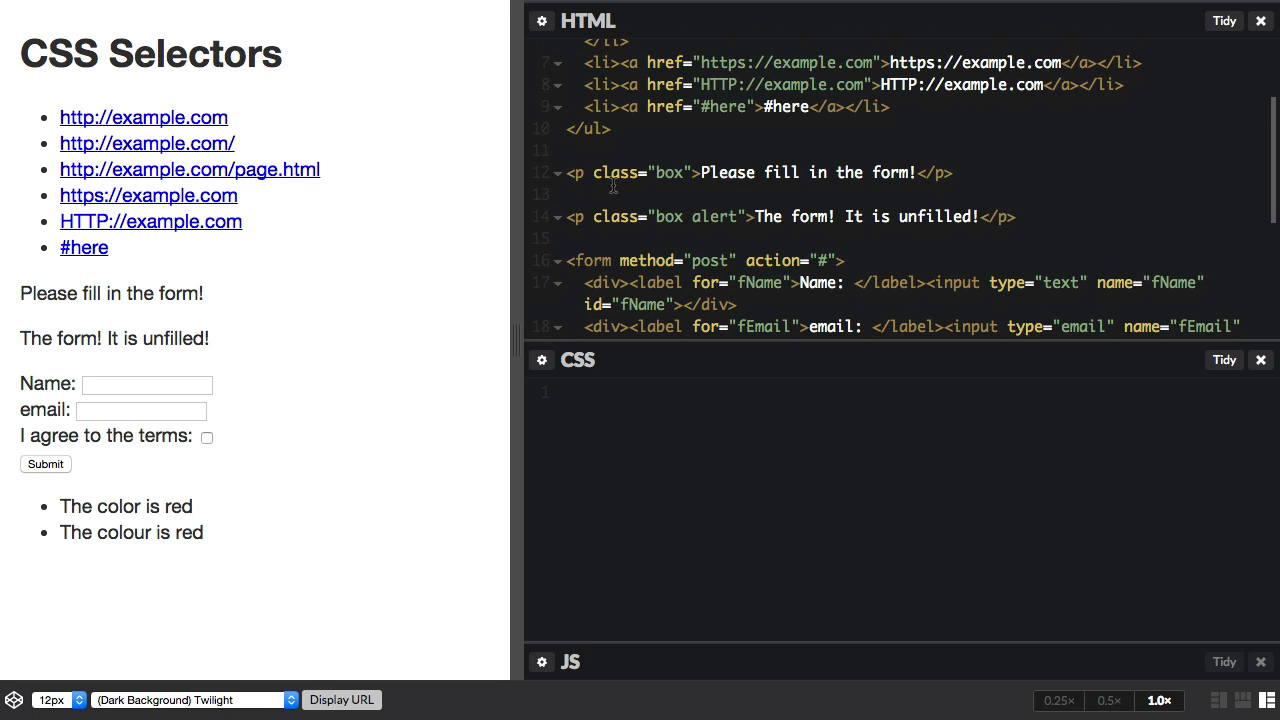
scroll("down", 3)
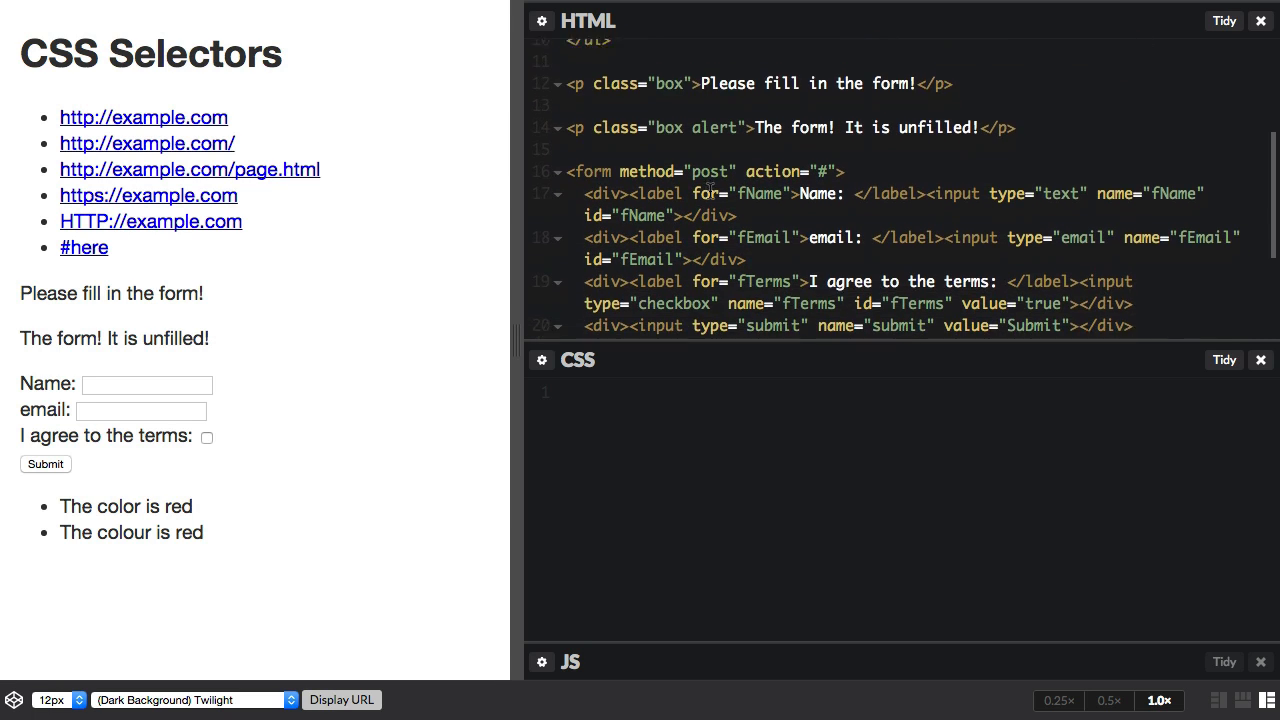
scroll("down", 3)
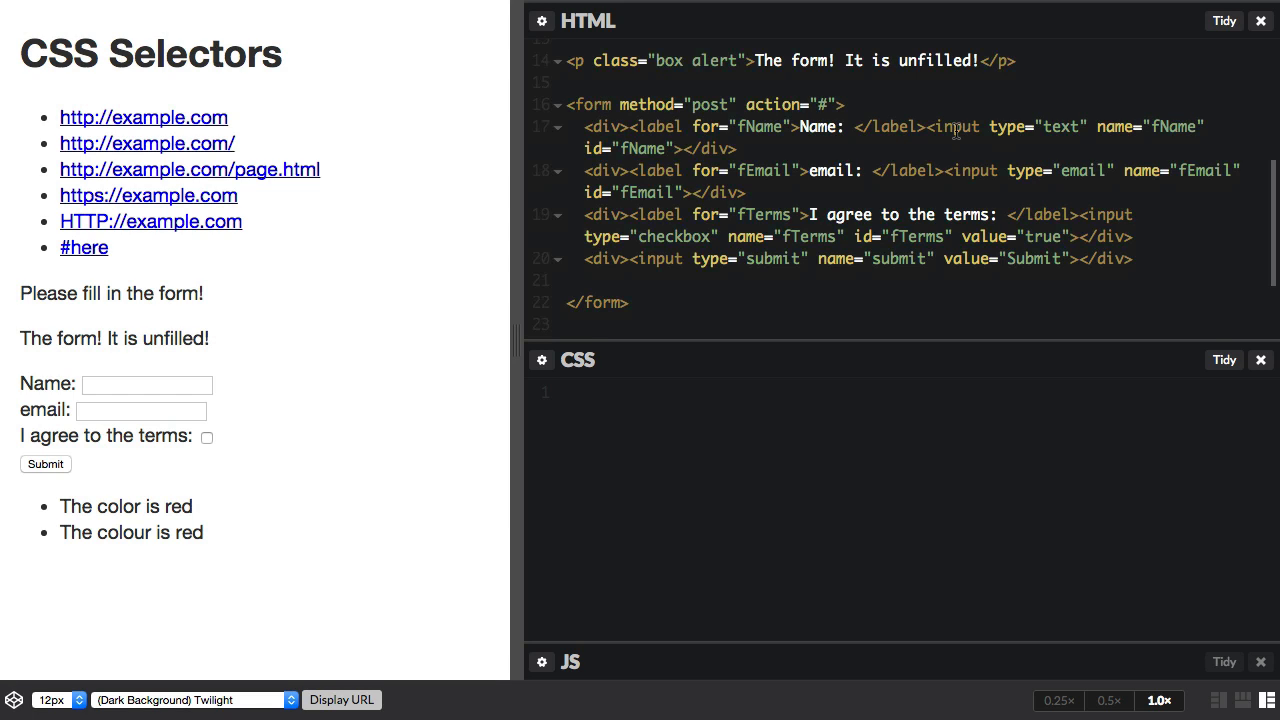
mouse_move(895, 143)
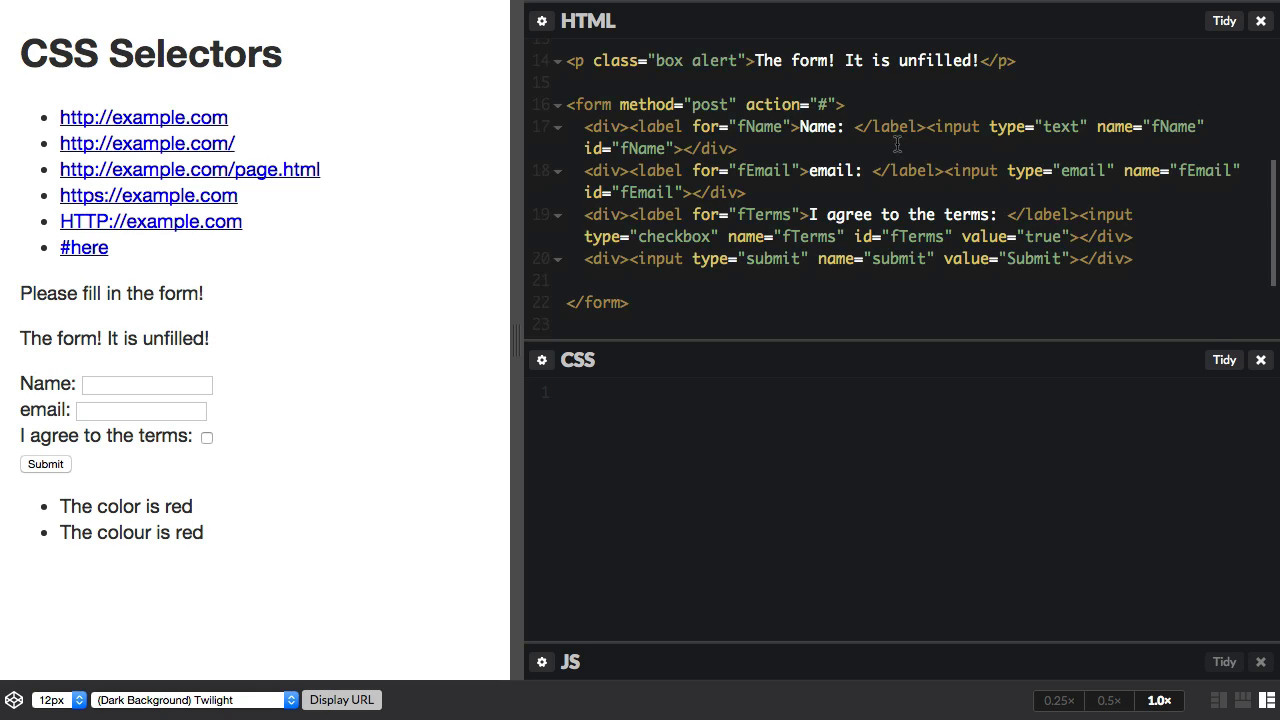
mouse_move(786, 153)
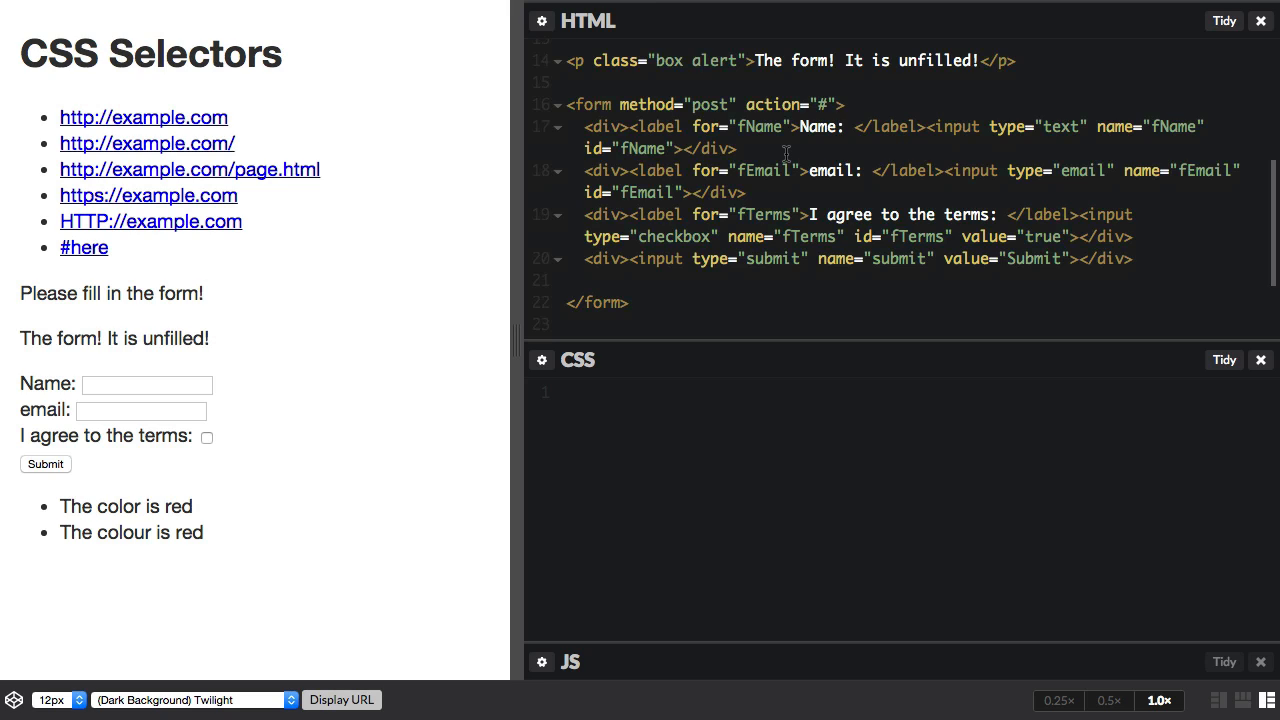
mouse_move(822, 288)
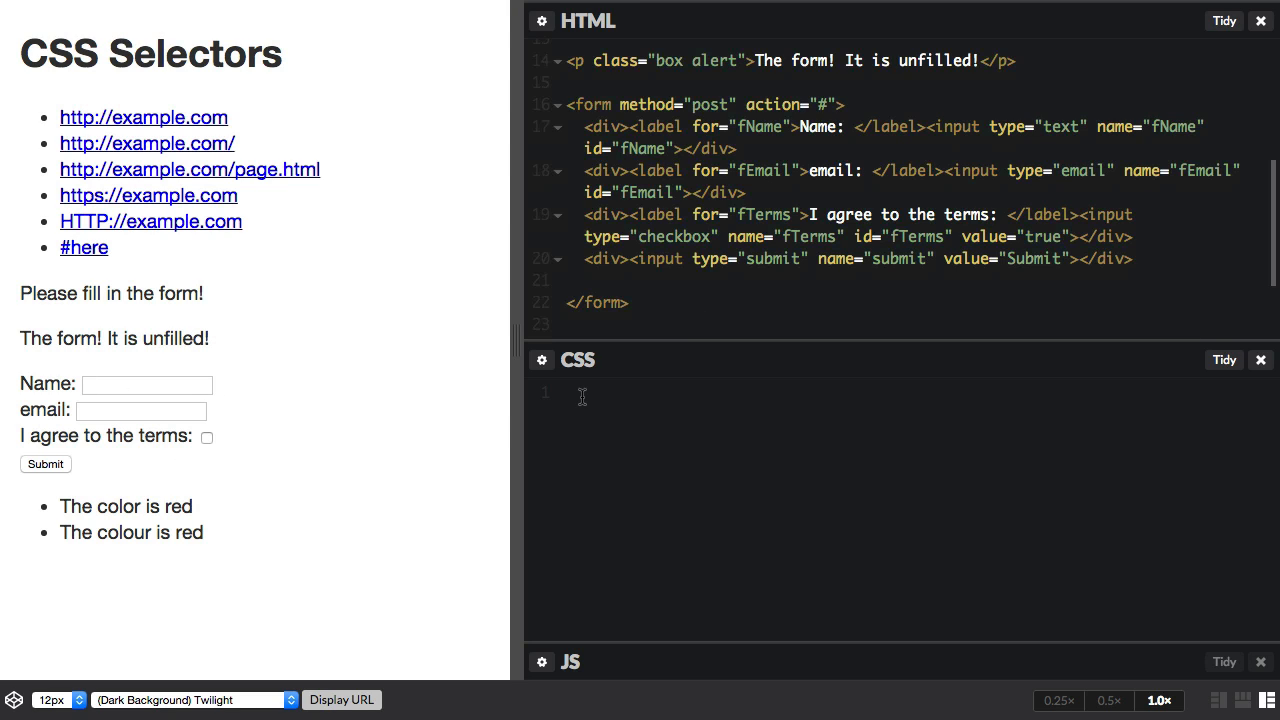
type("input")
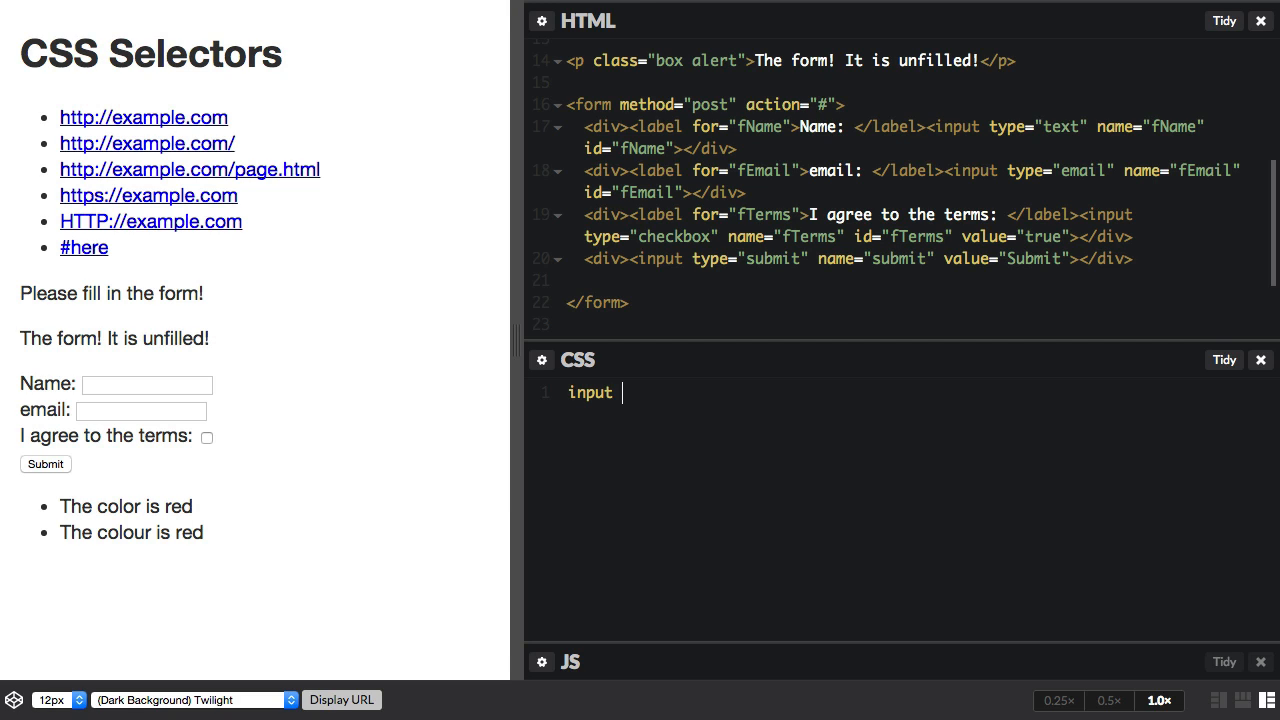
type("{")
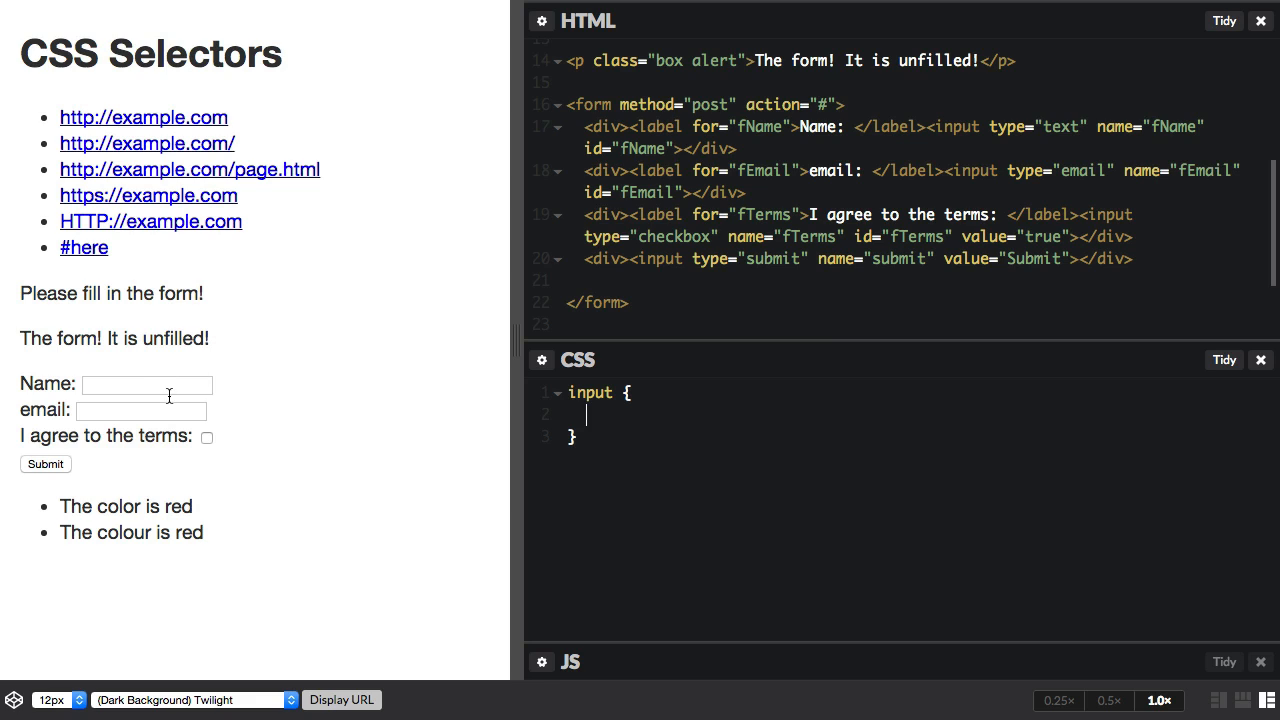
mouse_move(727, 418)
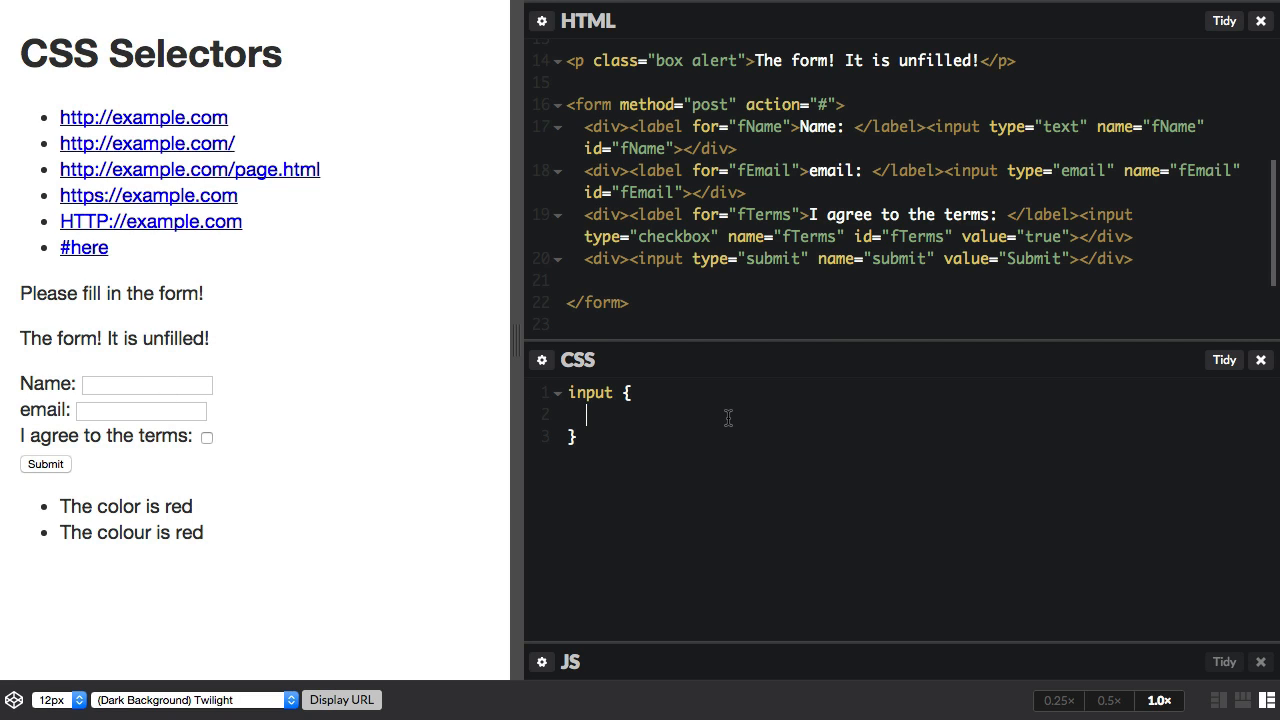
type("display:")
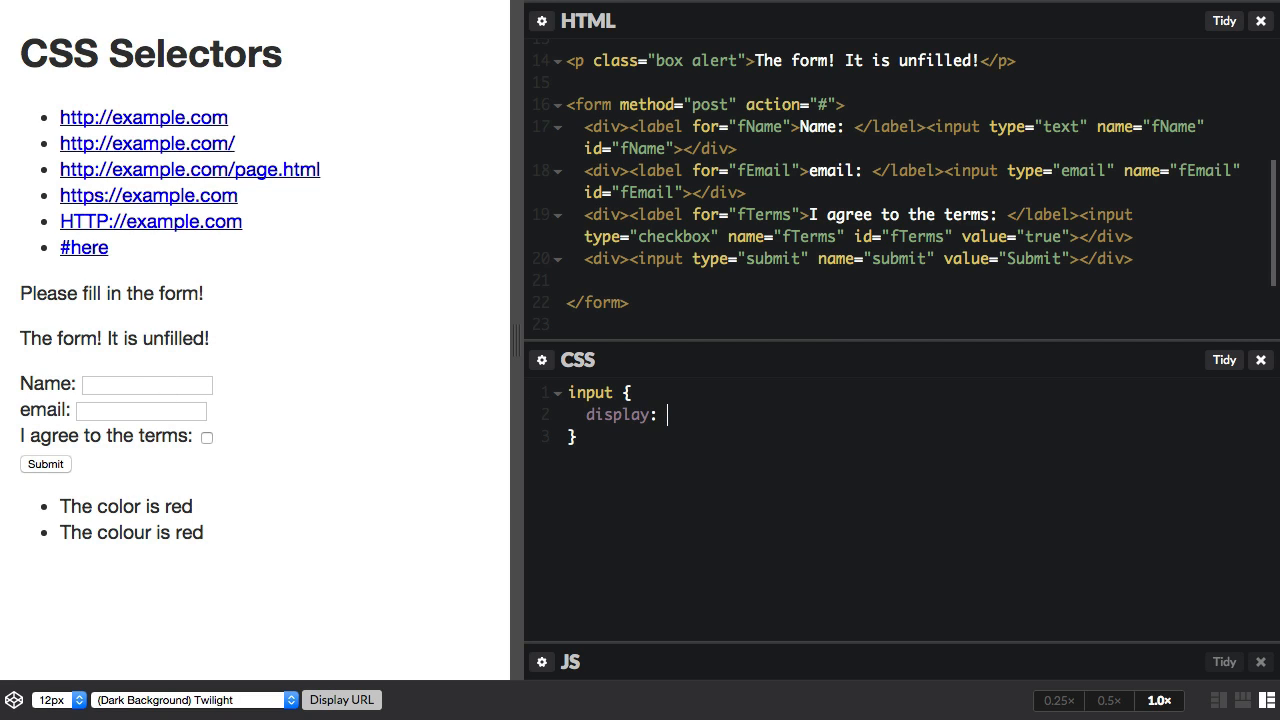
type("block;")
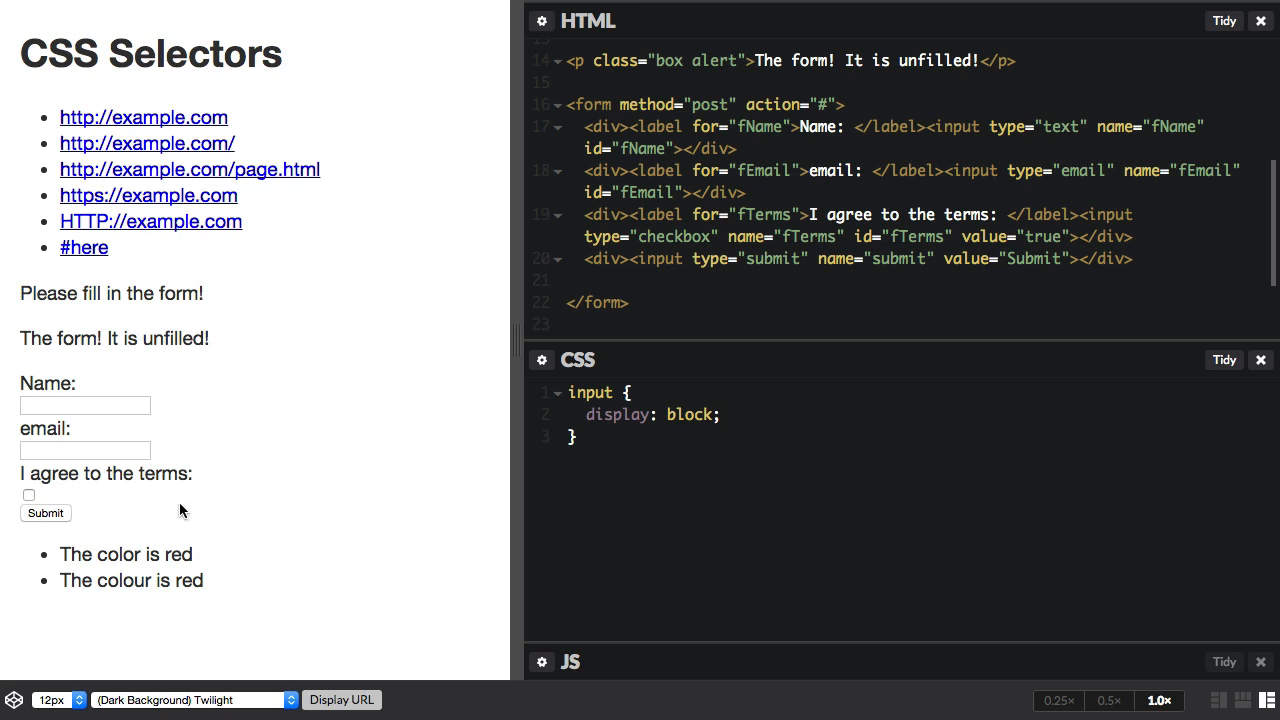
mouse_move(220, 480)
type("[type=\"tex")
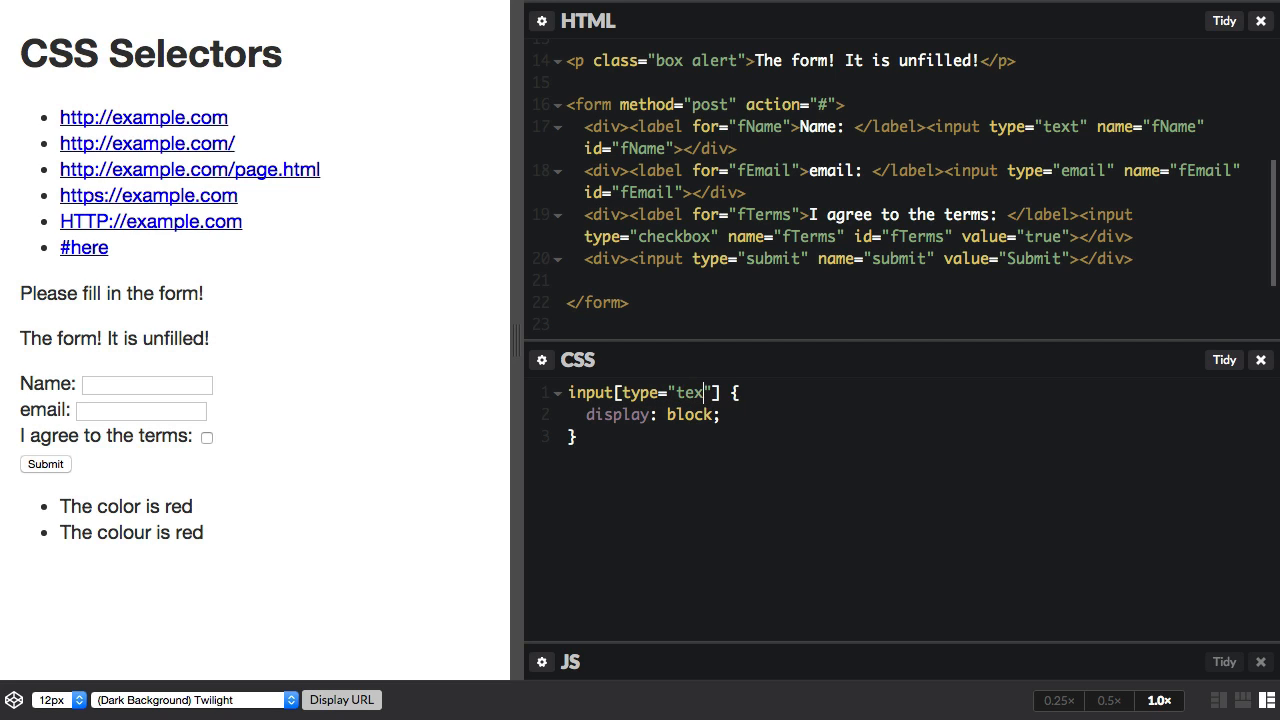
Step: Extend the selector to input[type="text"], input[type="email"]
type("t")
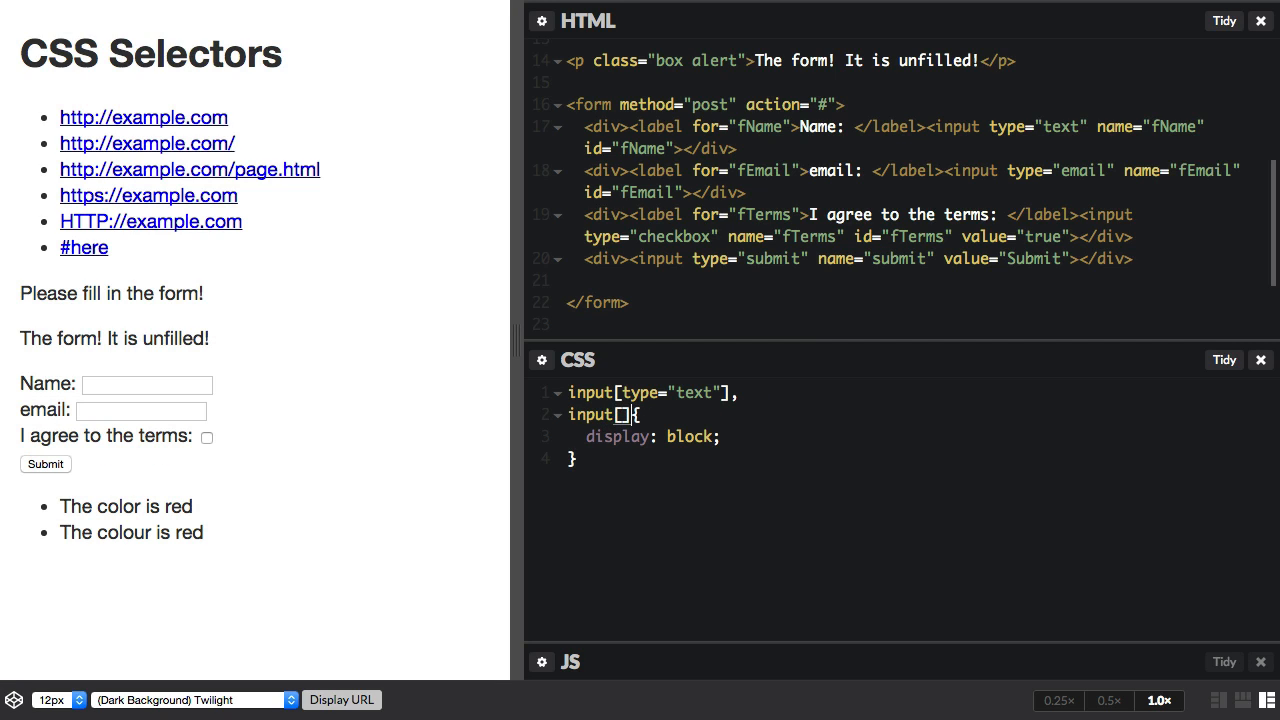
type("type")
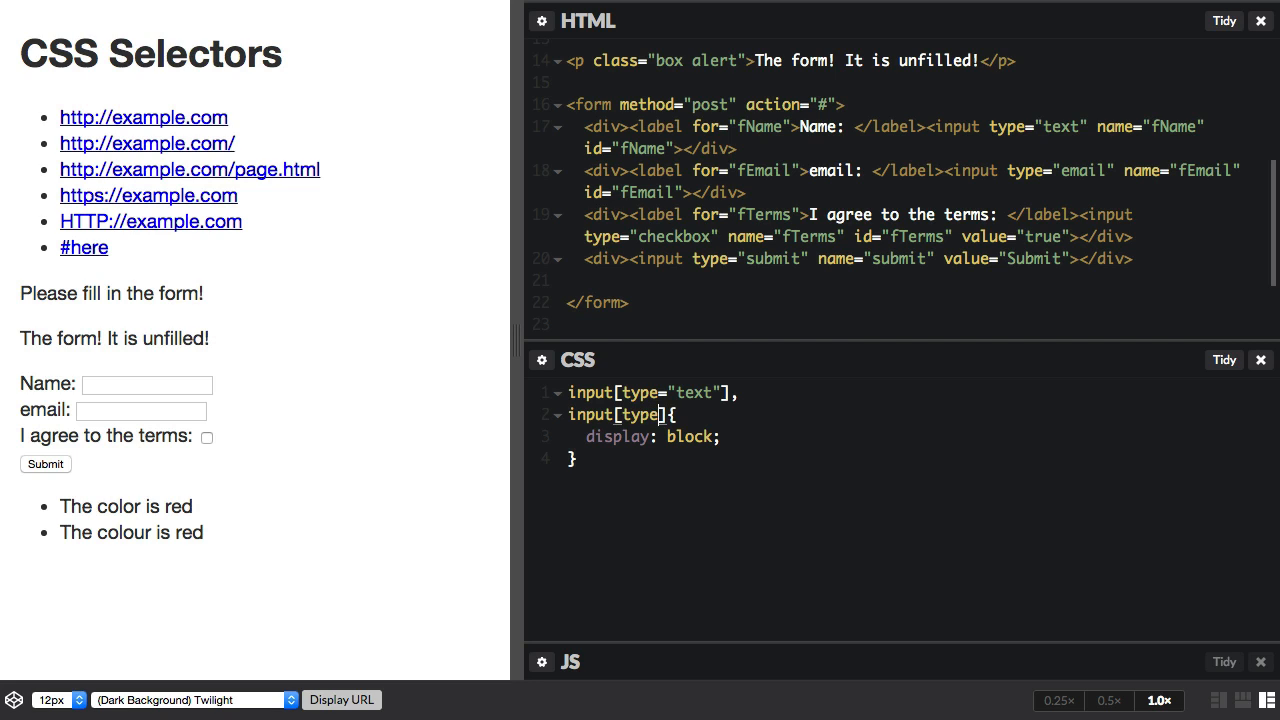
type("email")
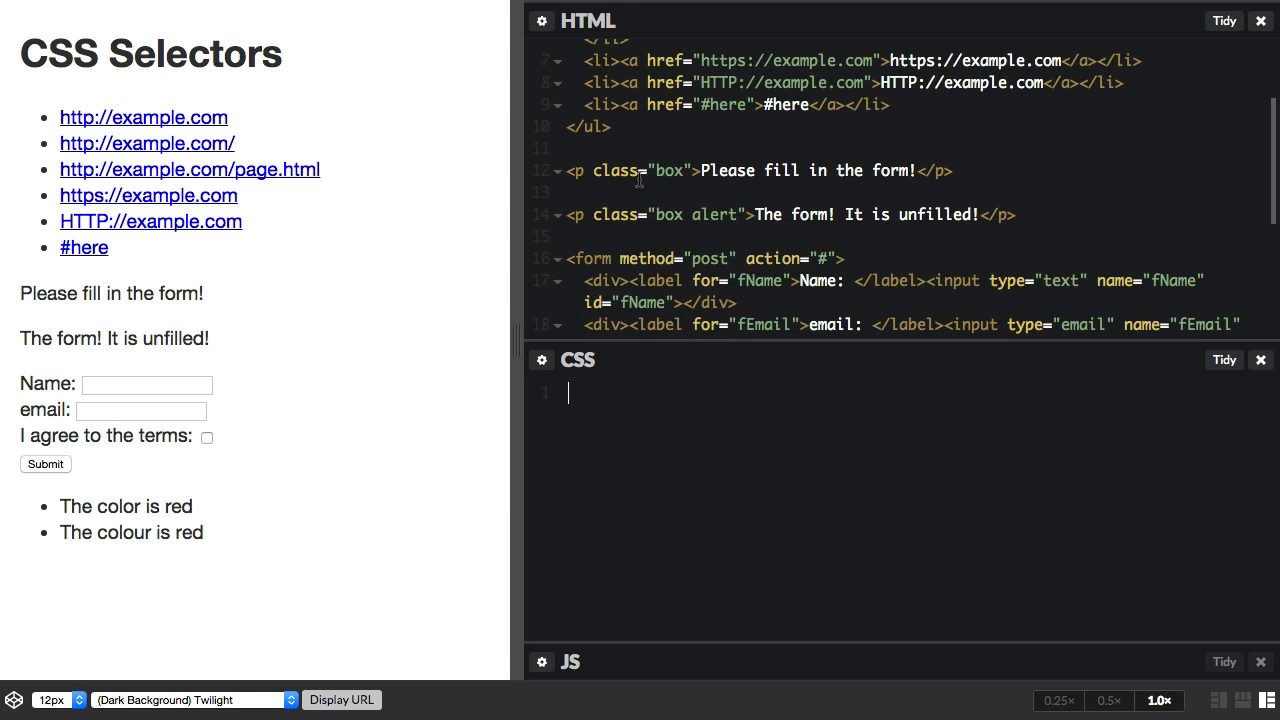
mouse_move(615, 200)
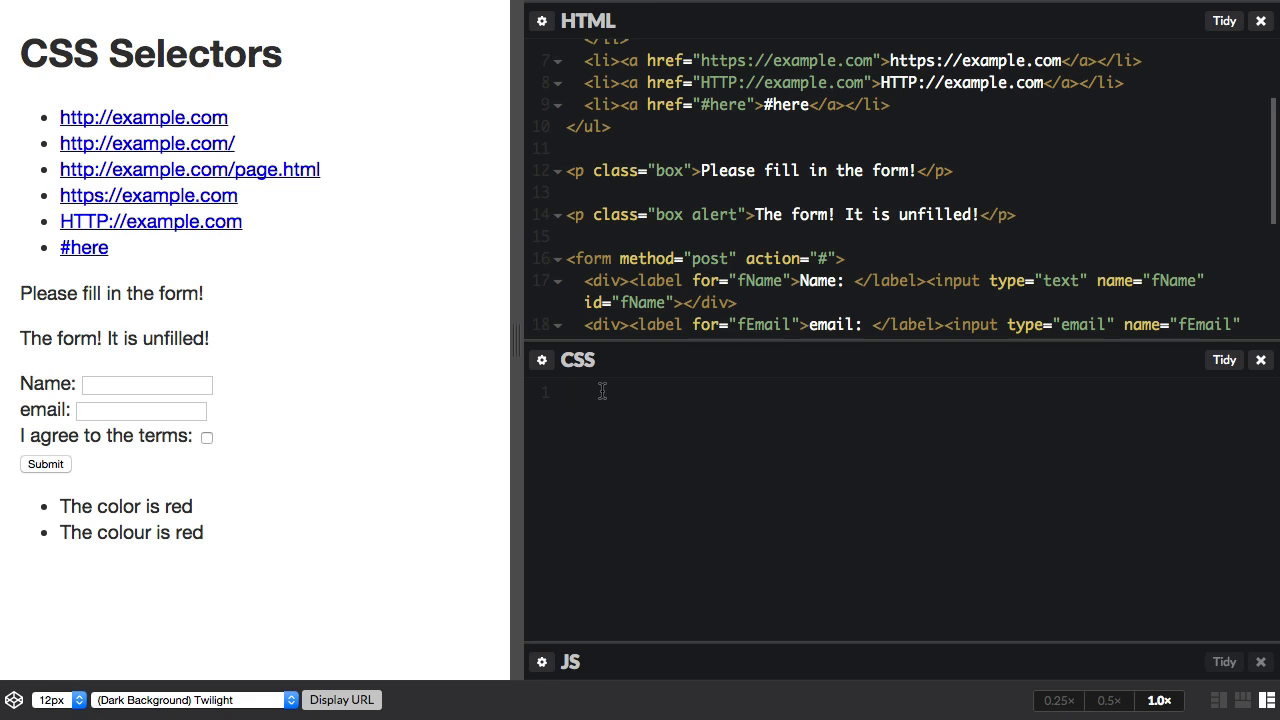
Step: Write *[class="box"] { border: 2px solid grey; } in the CSS panel
type("*")
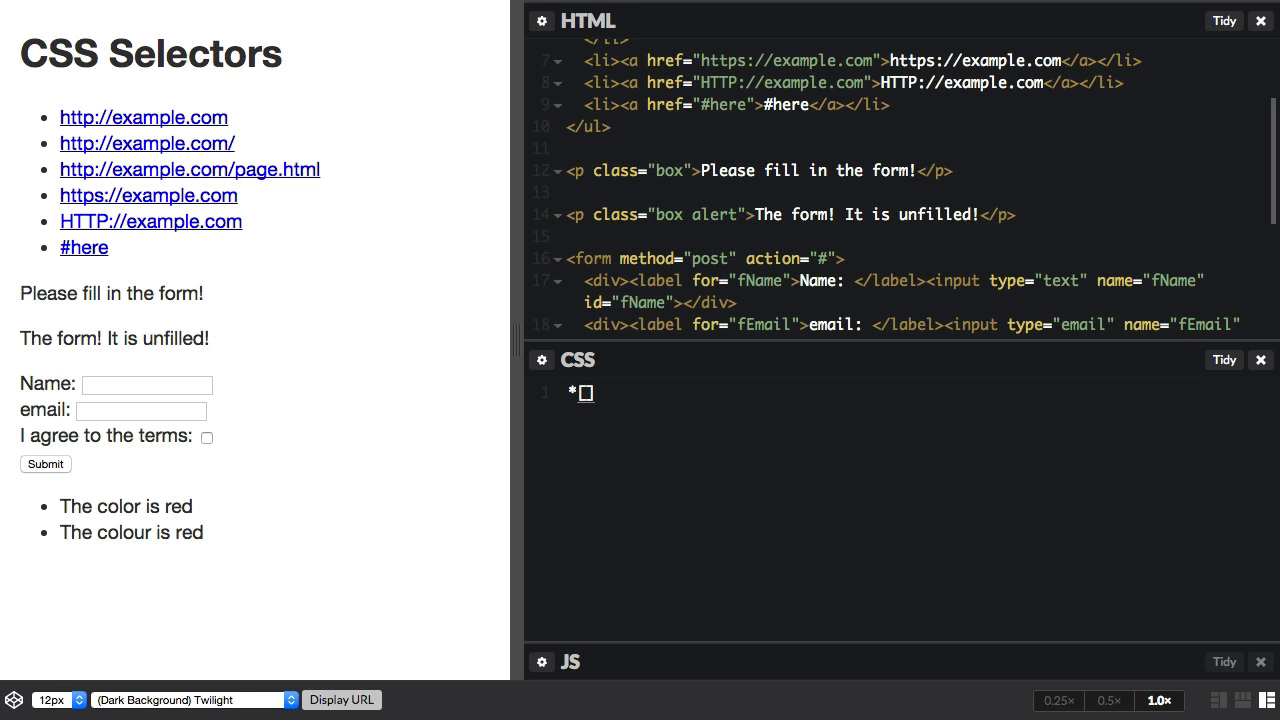
type("[class]")
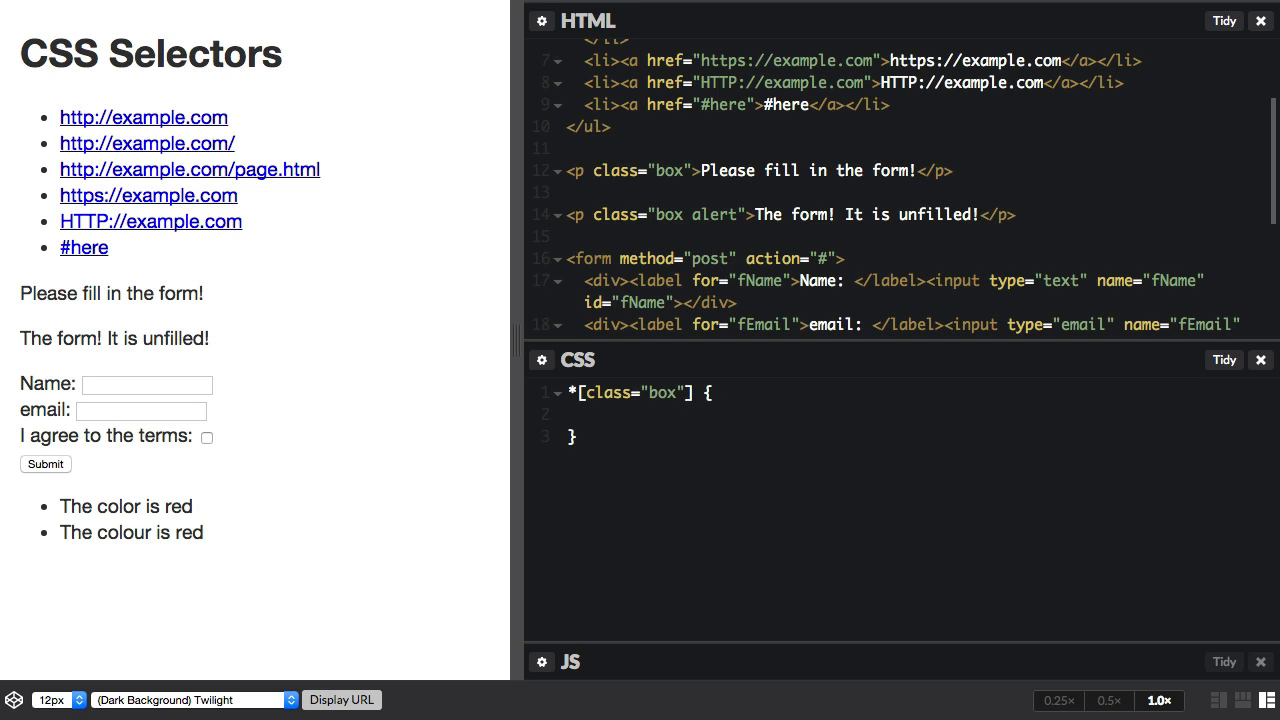
type("border: 2px solid grey")
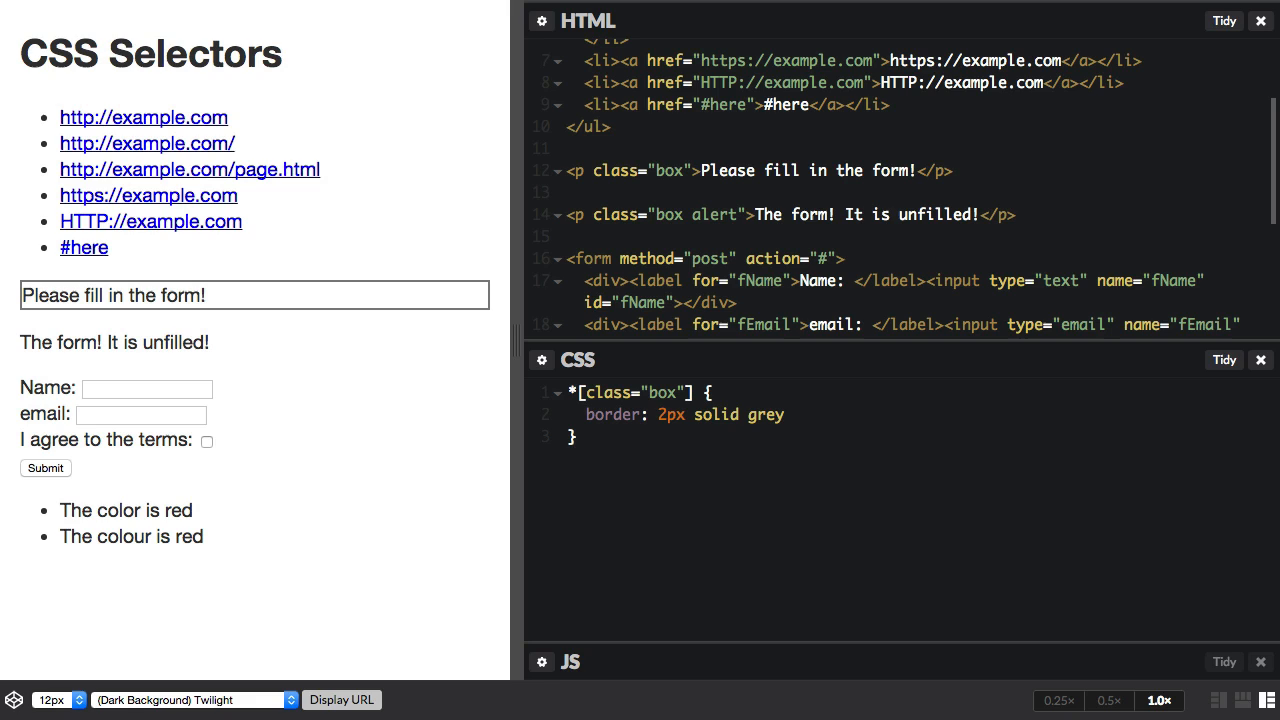
type(";")
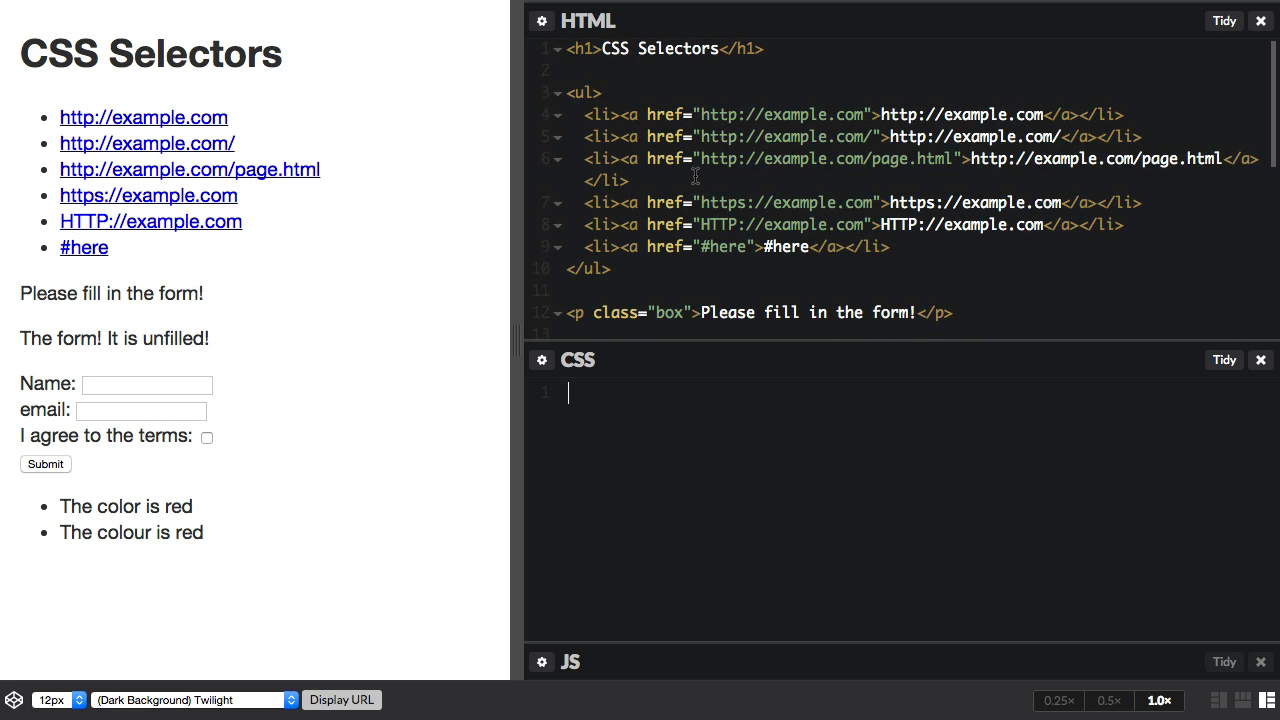
mouse_move(715, 185)
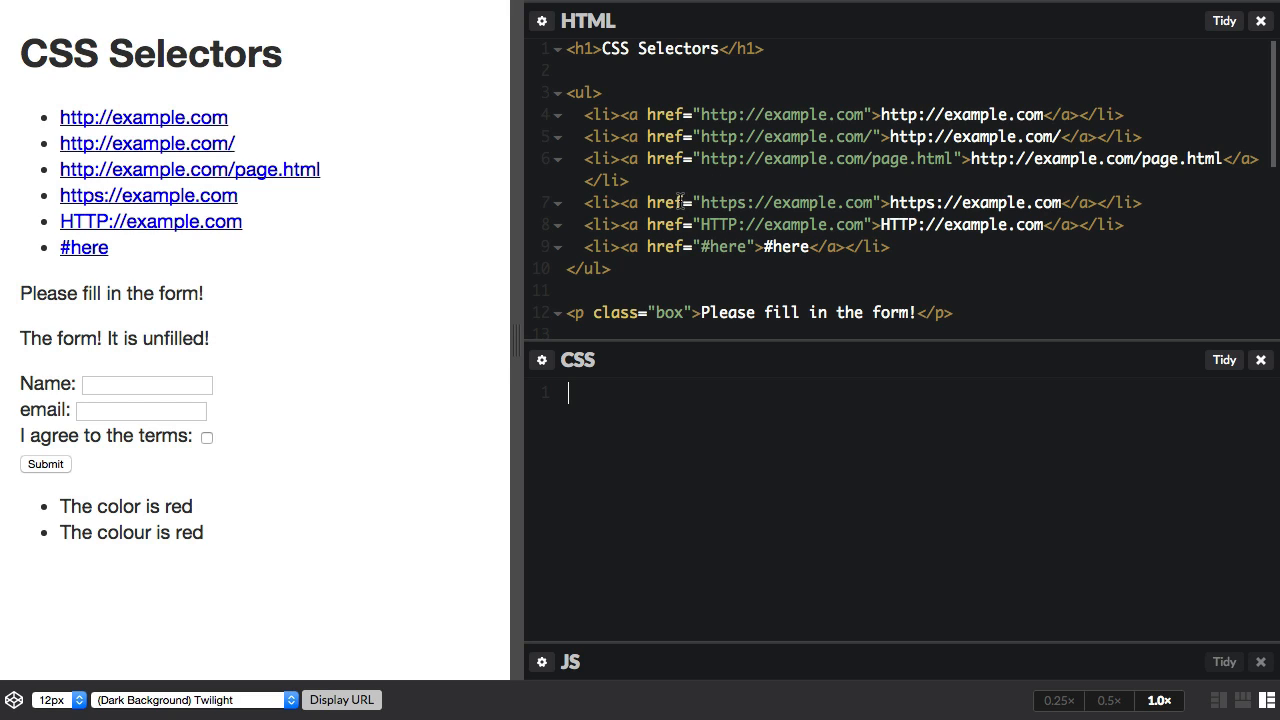
Step: Write a[href^="http"] { color: red; } to turn the http links red
type("a[href^=")
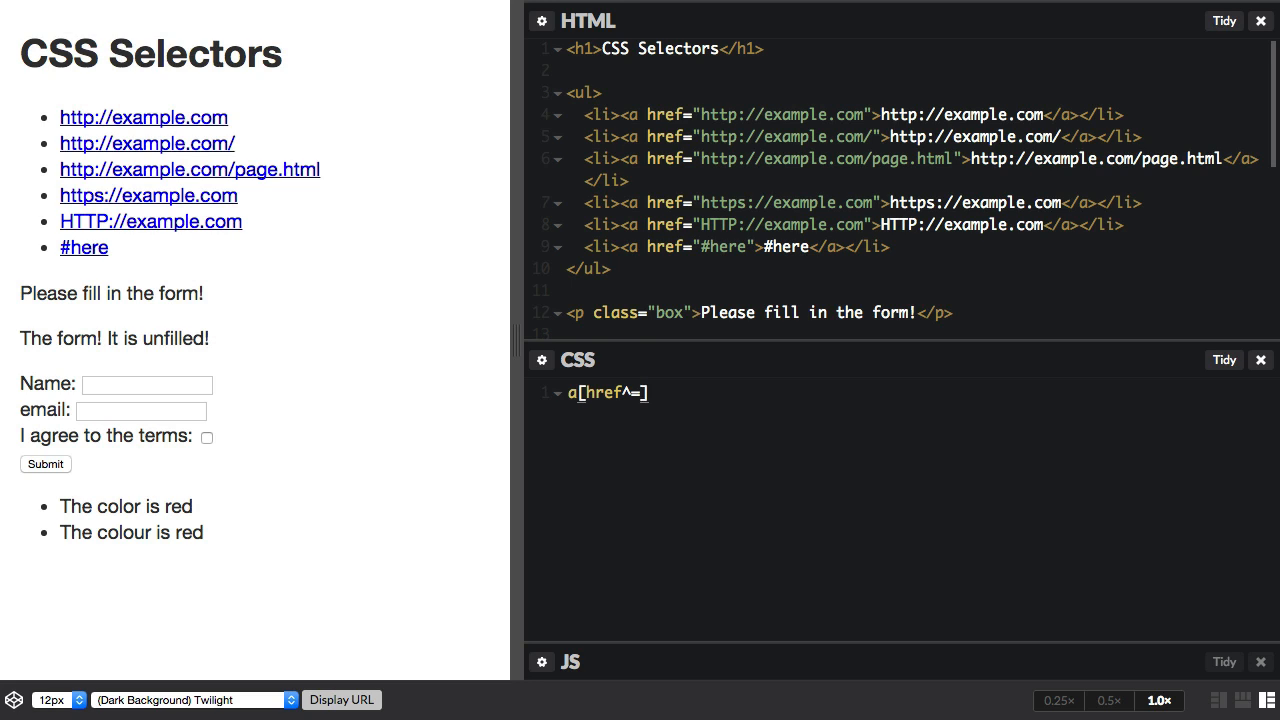
type("\"htt\"")
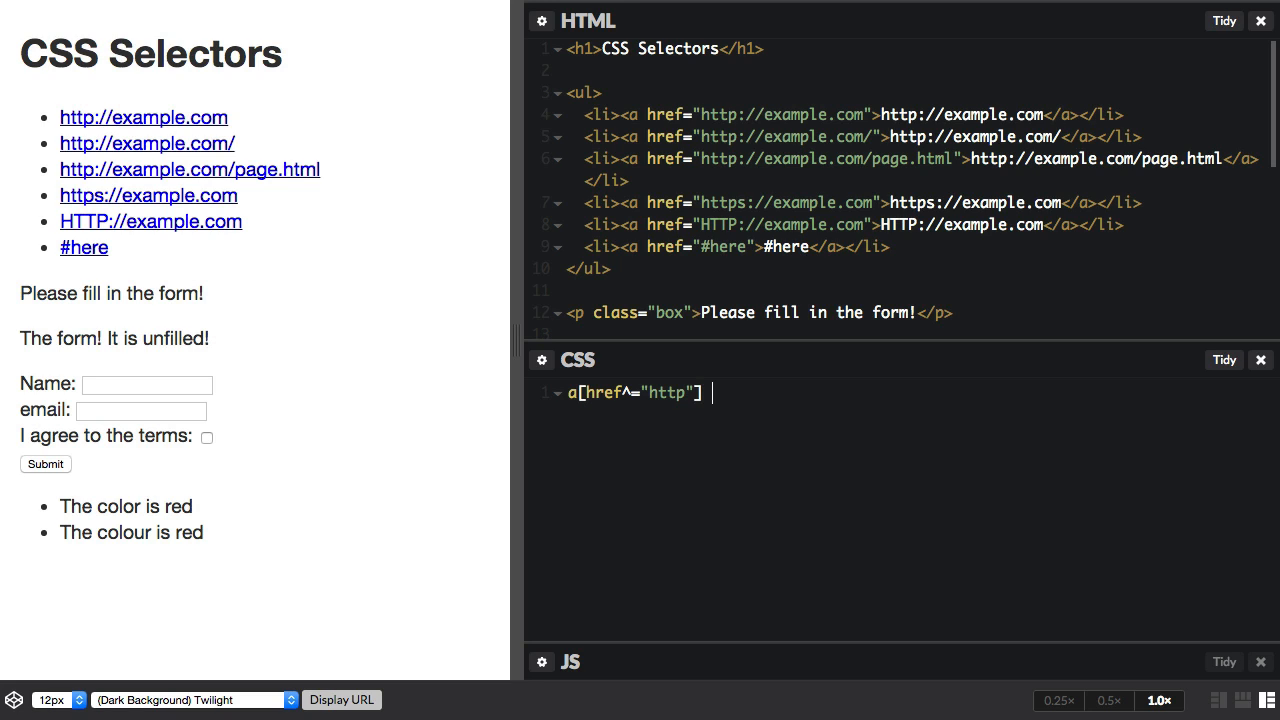
type("{ col")
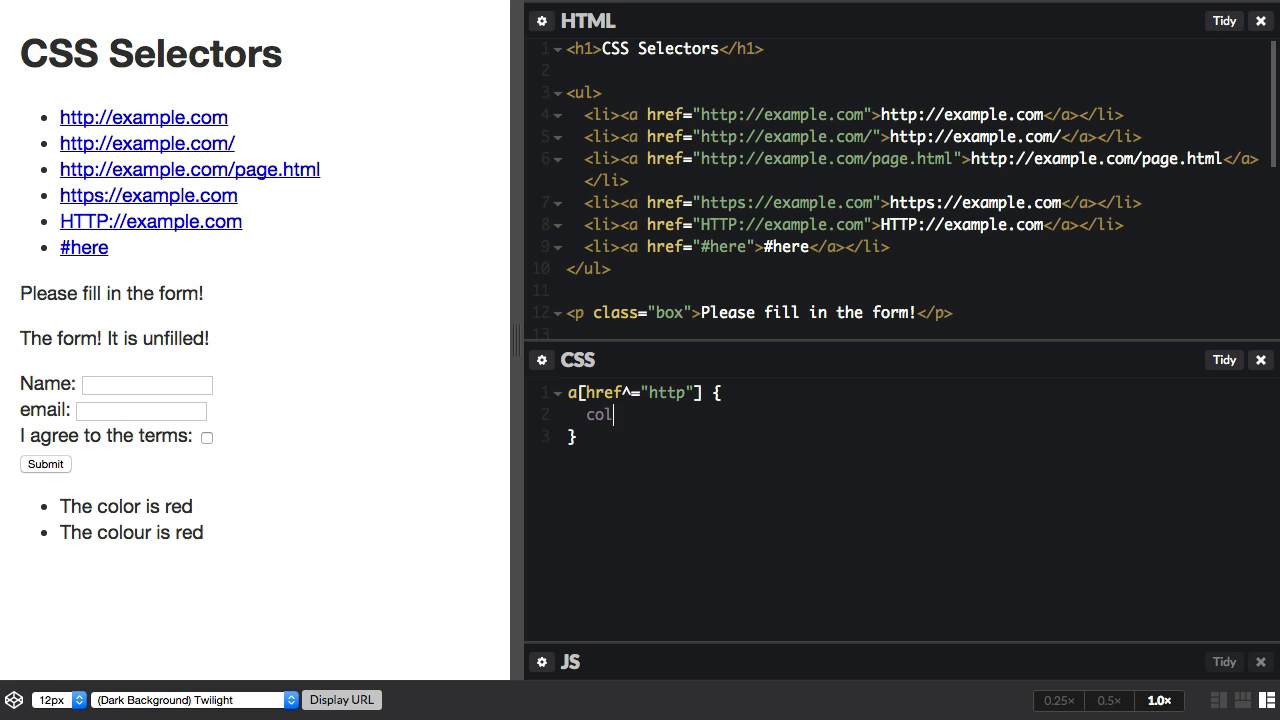
type("or: red;")
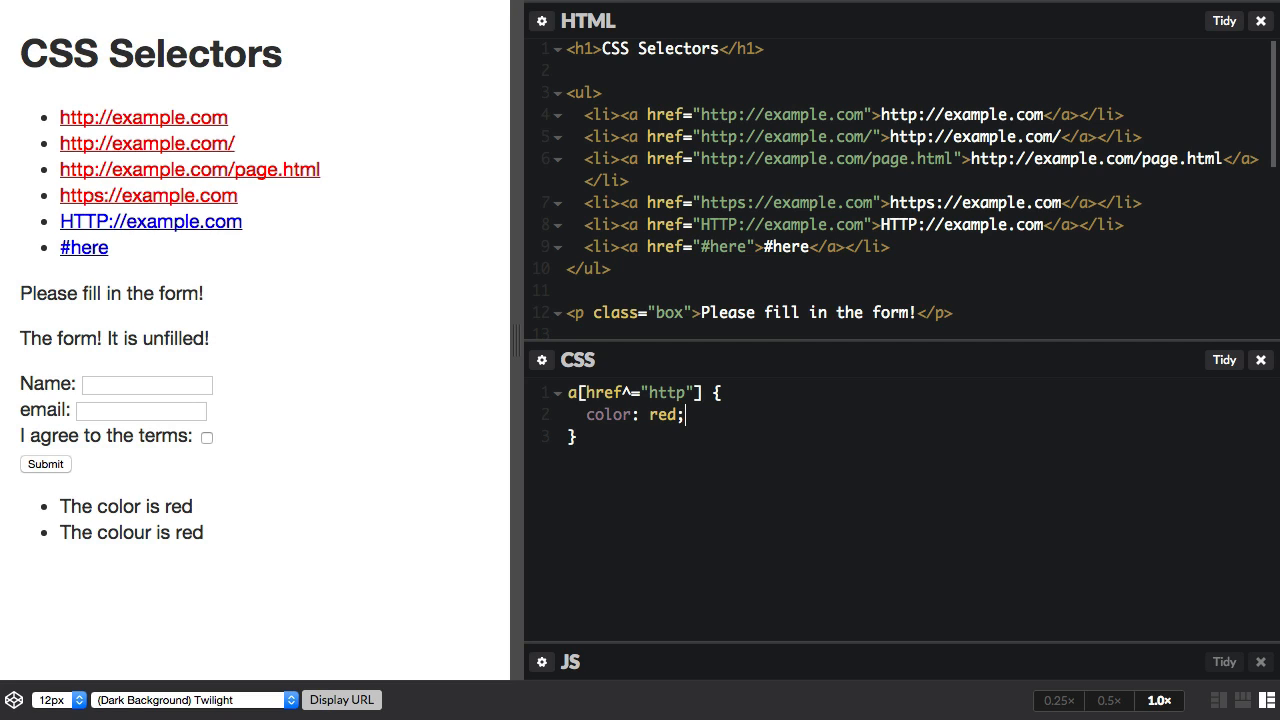
mouse_move(171, 130)
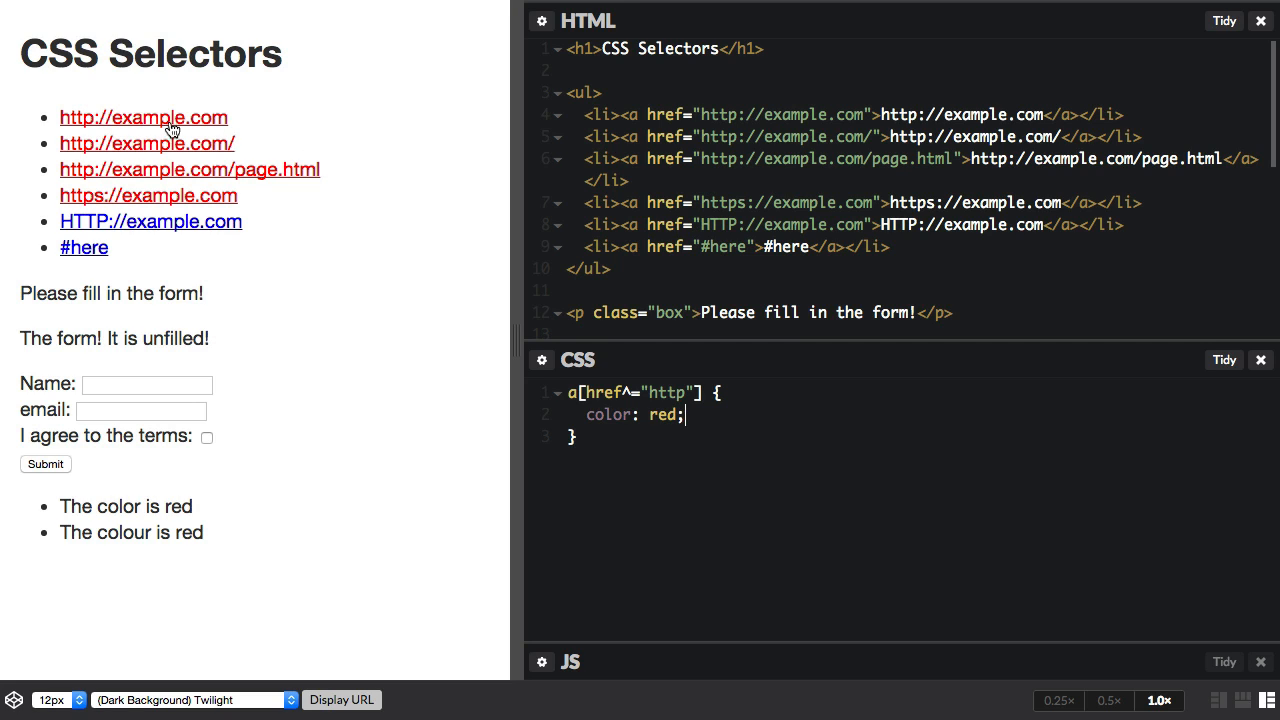
mouse_move(85, 204)
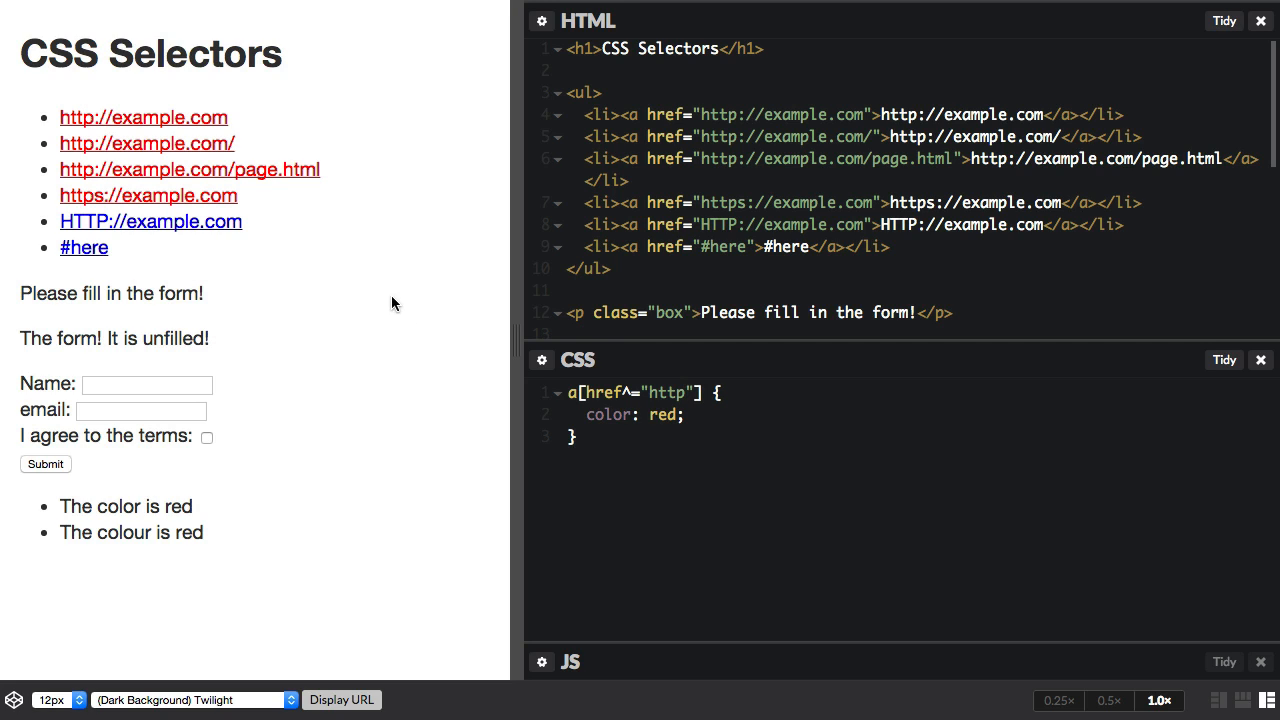
mouse_move(105, 231)
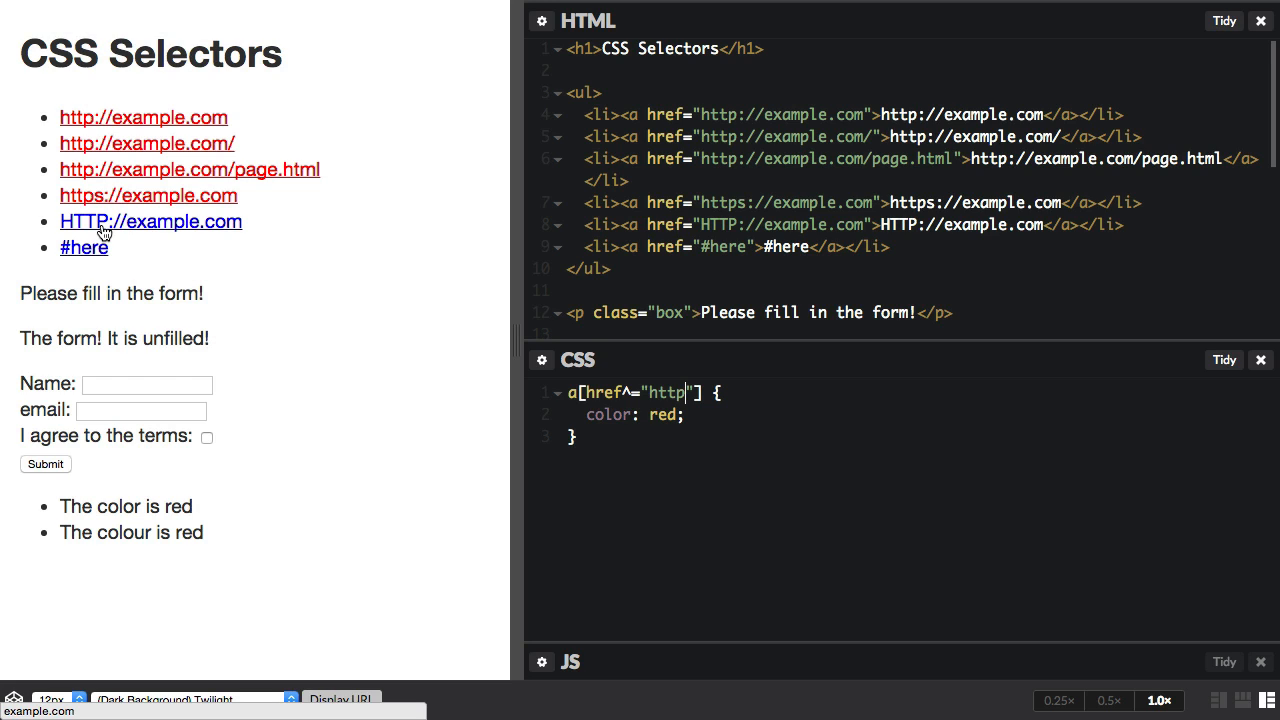
mouse_move(363, 295)
type(" i")
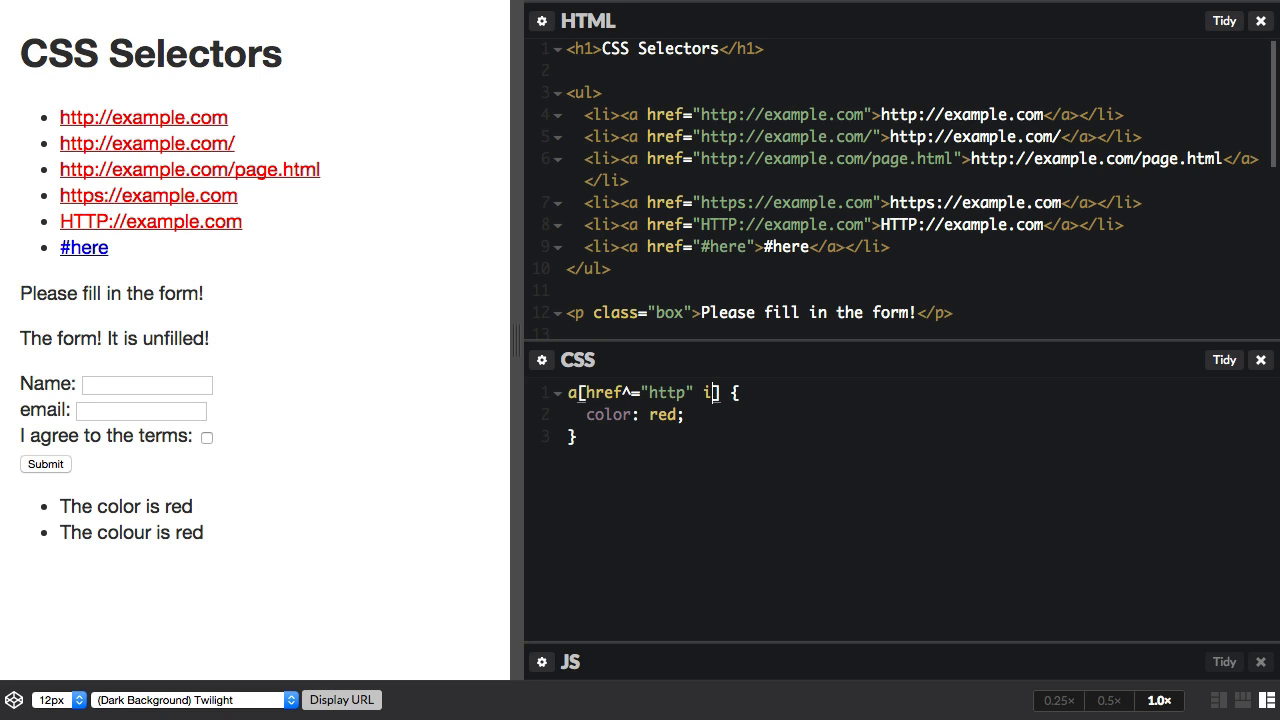
Step: Drop the i flag, then try a[href$=".com"] and a[href*=".com"] selectors
key("Backspace")
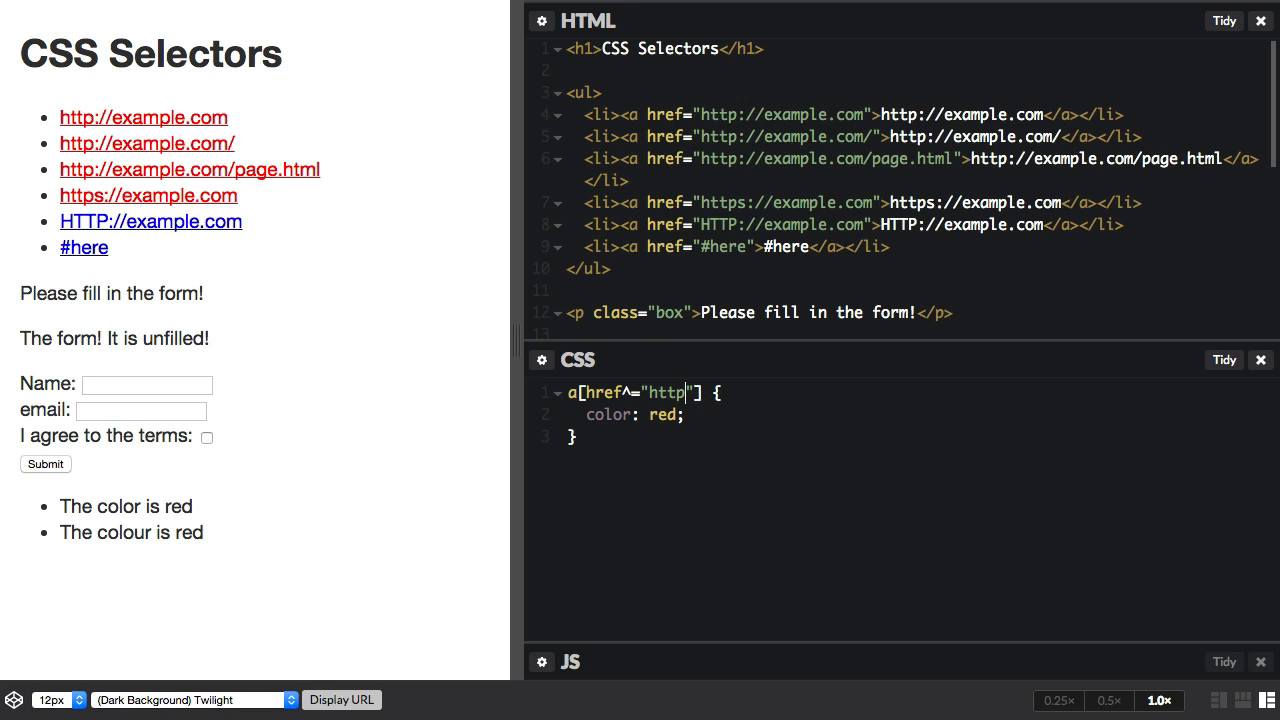
type(".com")
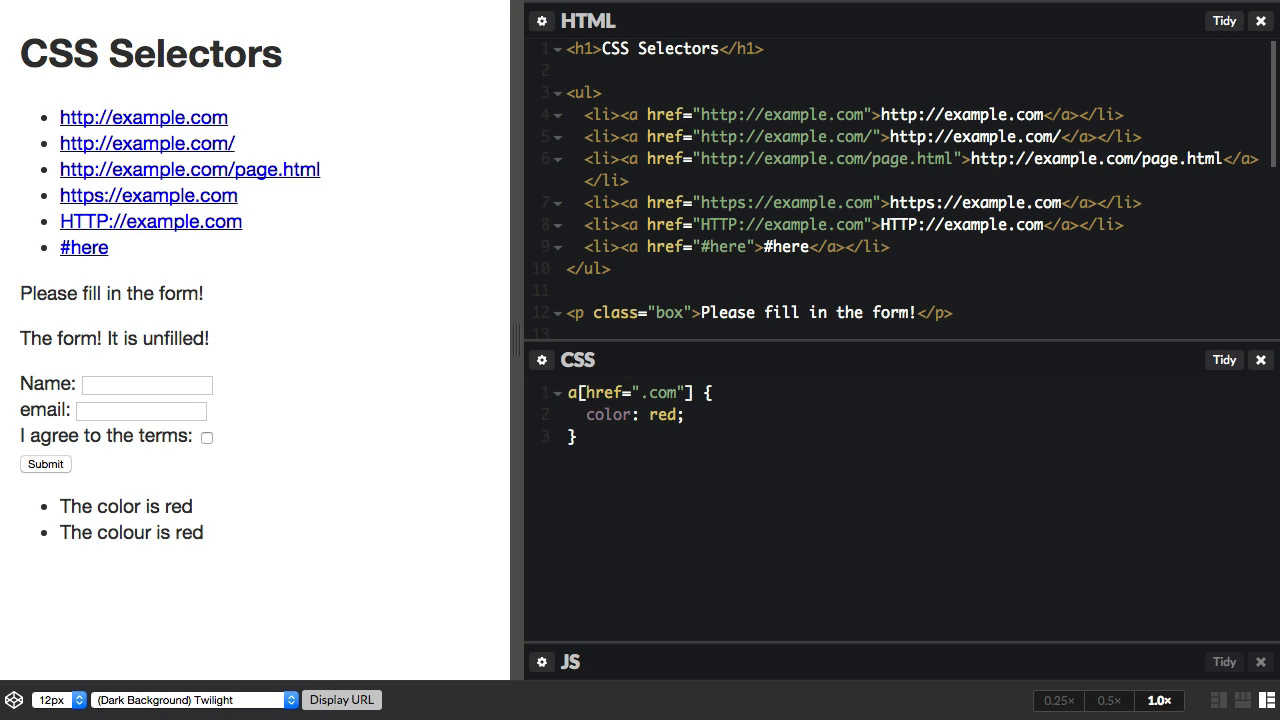
type("$")
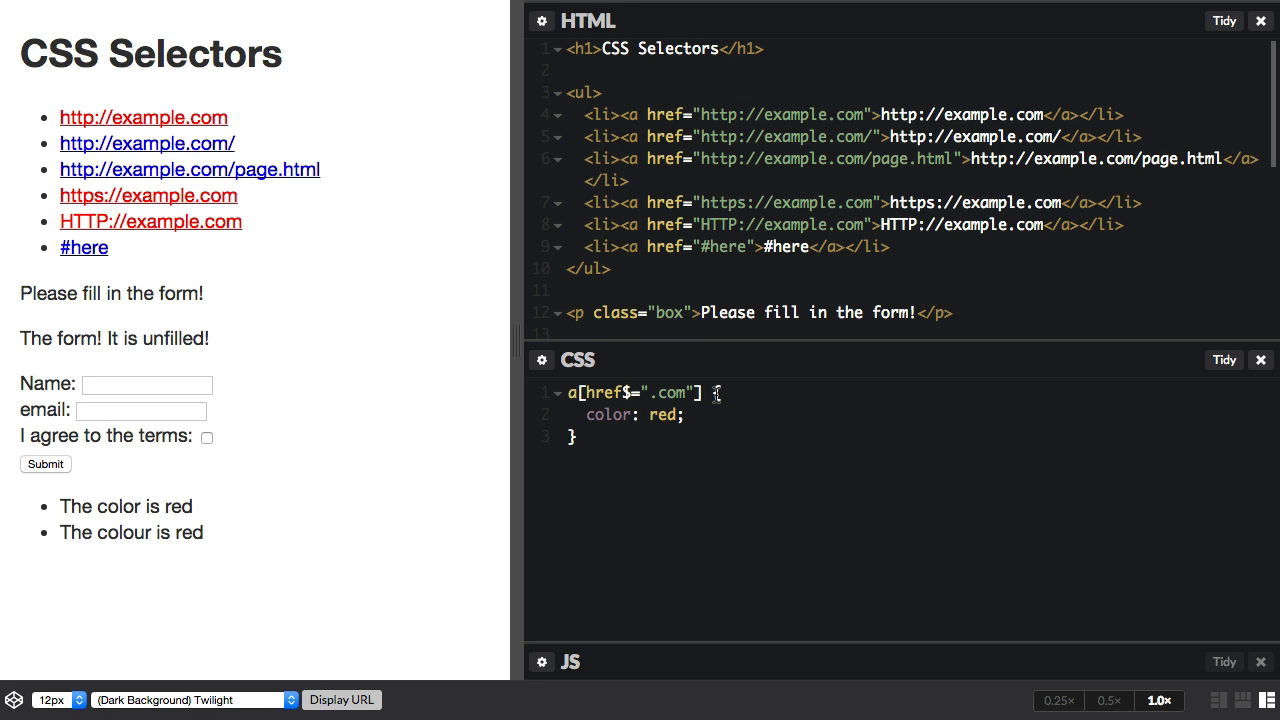
type("*")
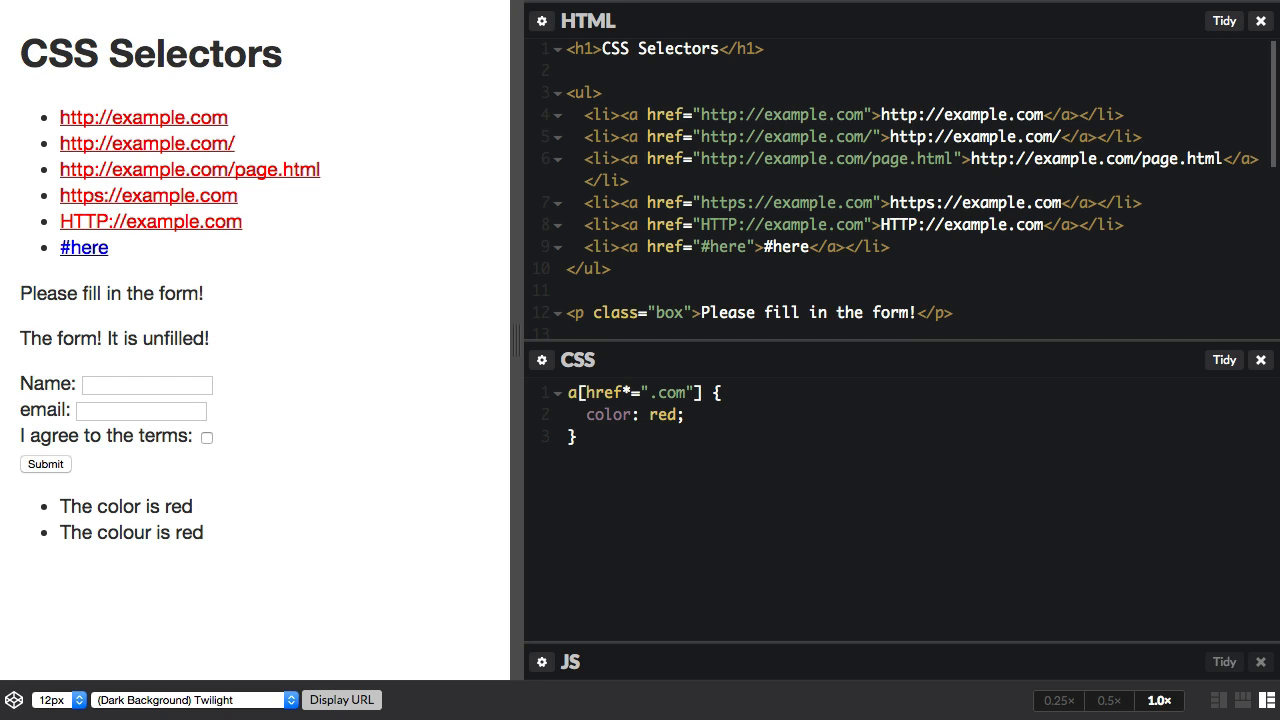
left_click(632, 392)
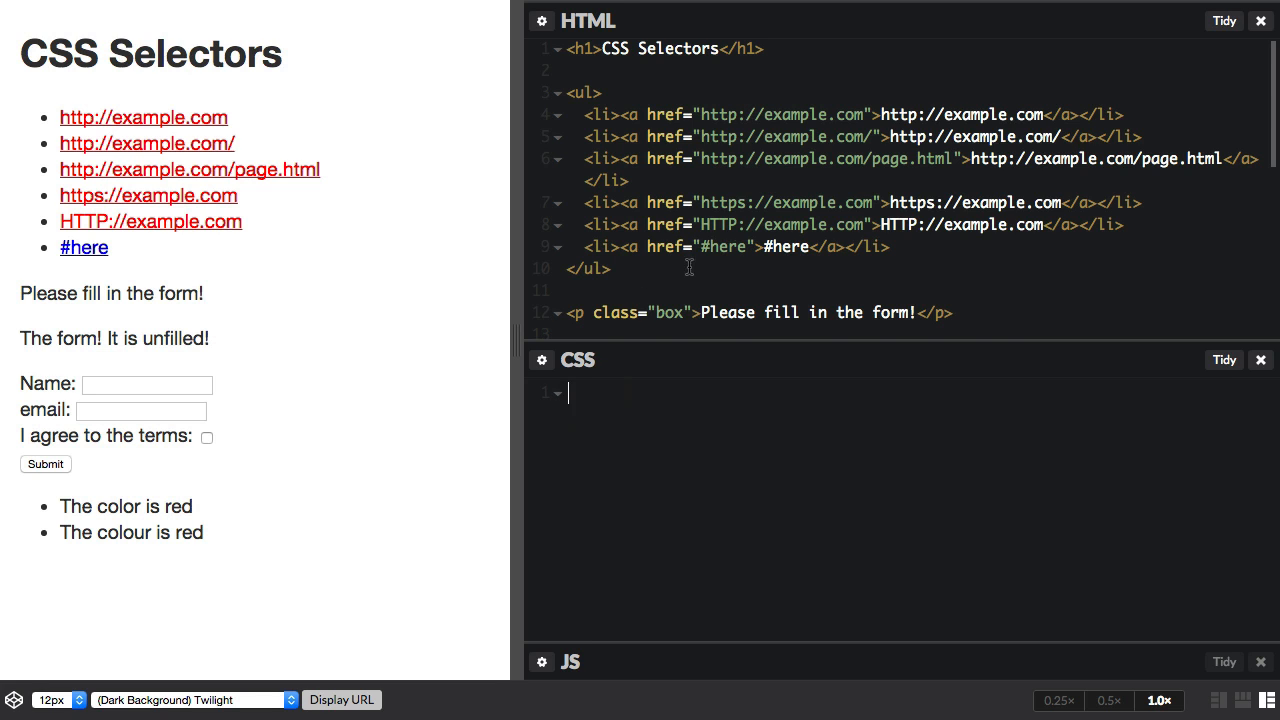
Step: Scroll to the spans and write span[lang|="en"] { color: red; }
scroll("down", 3)
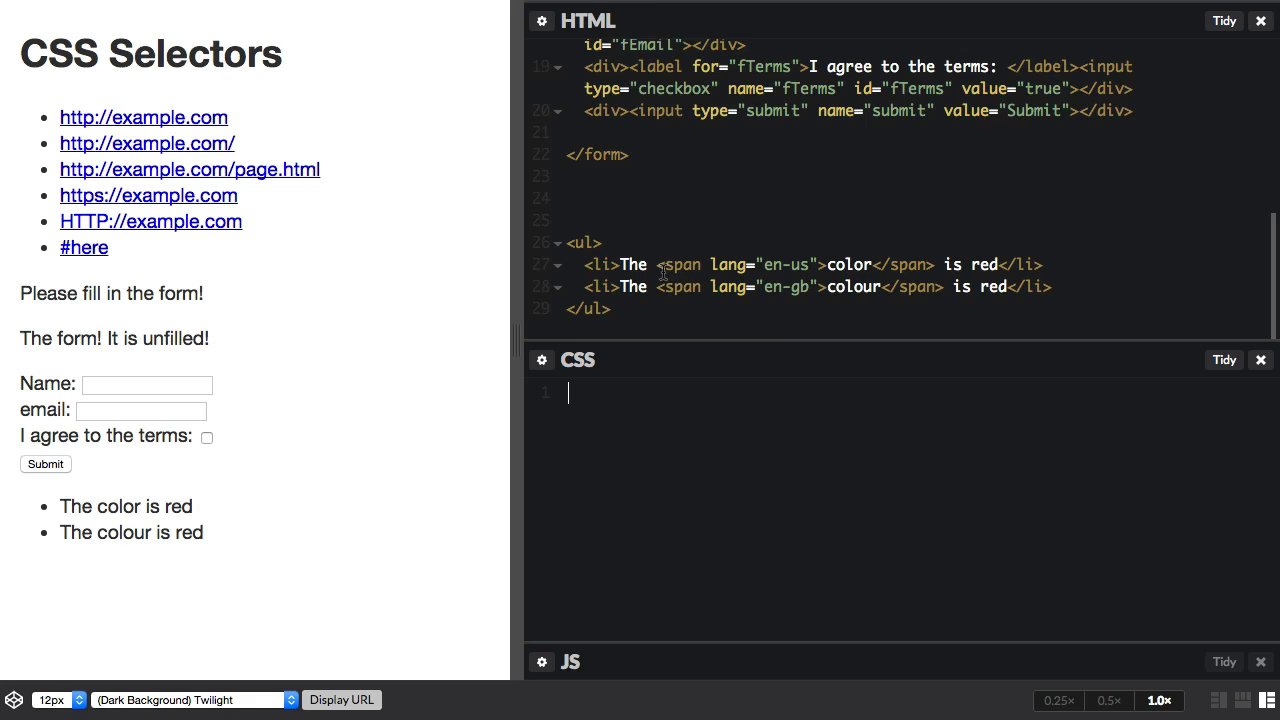
mouse_move(805, 298)
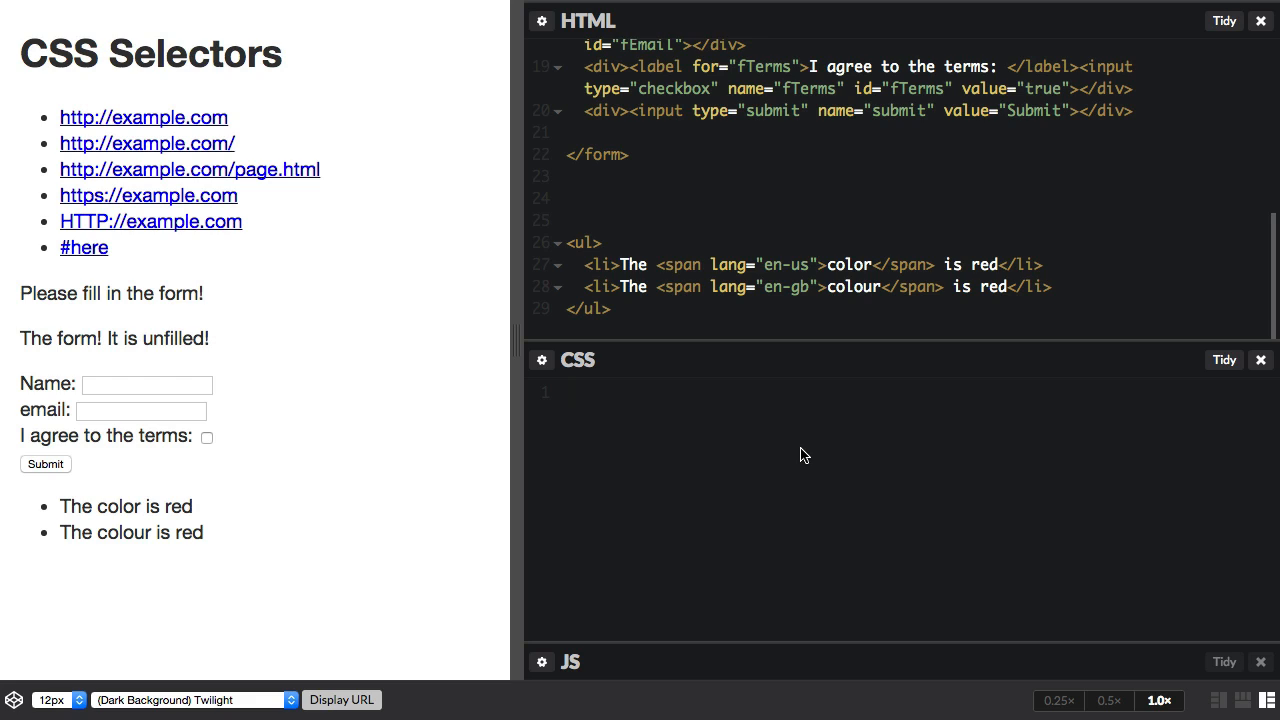
type("span[] {")
type("color:")
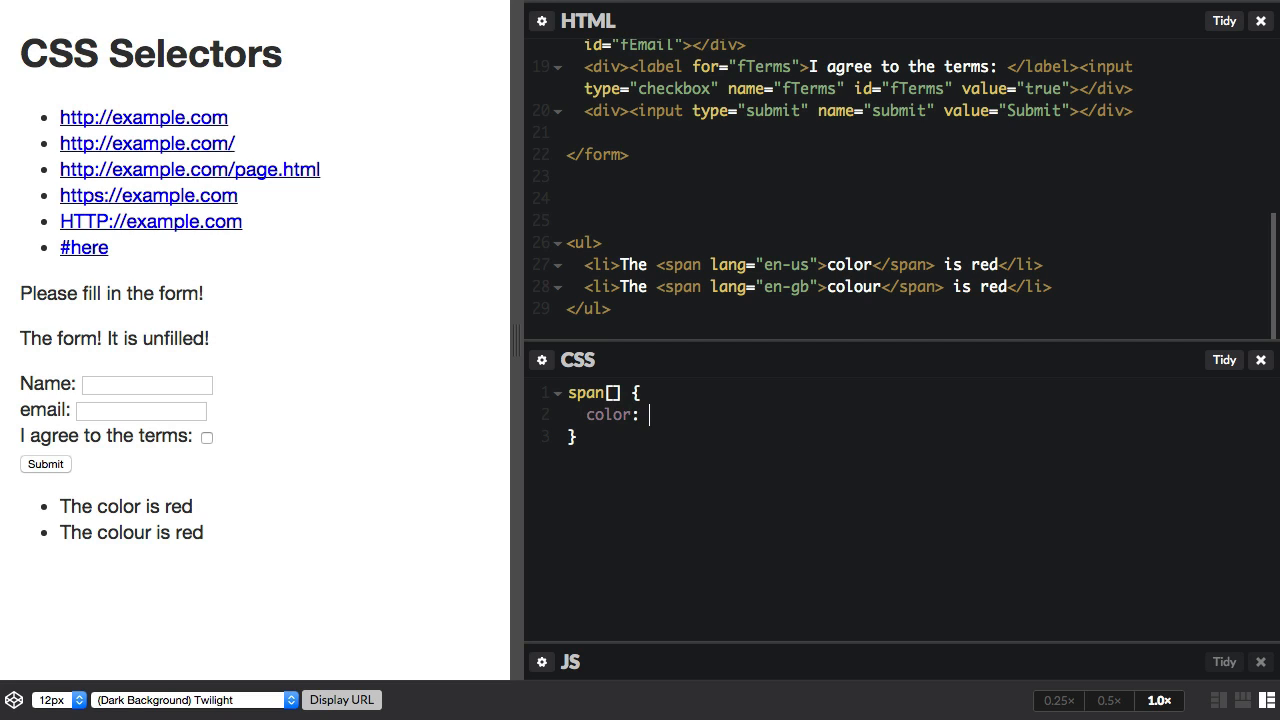
type("red;")
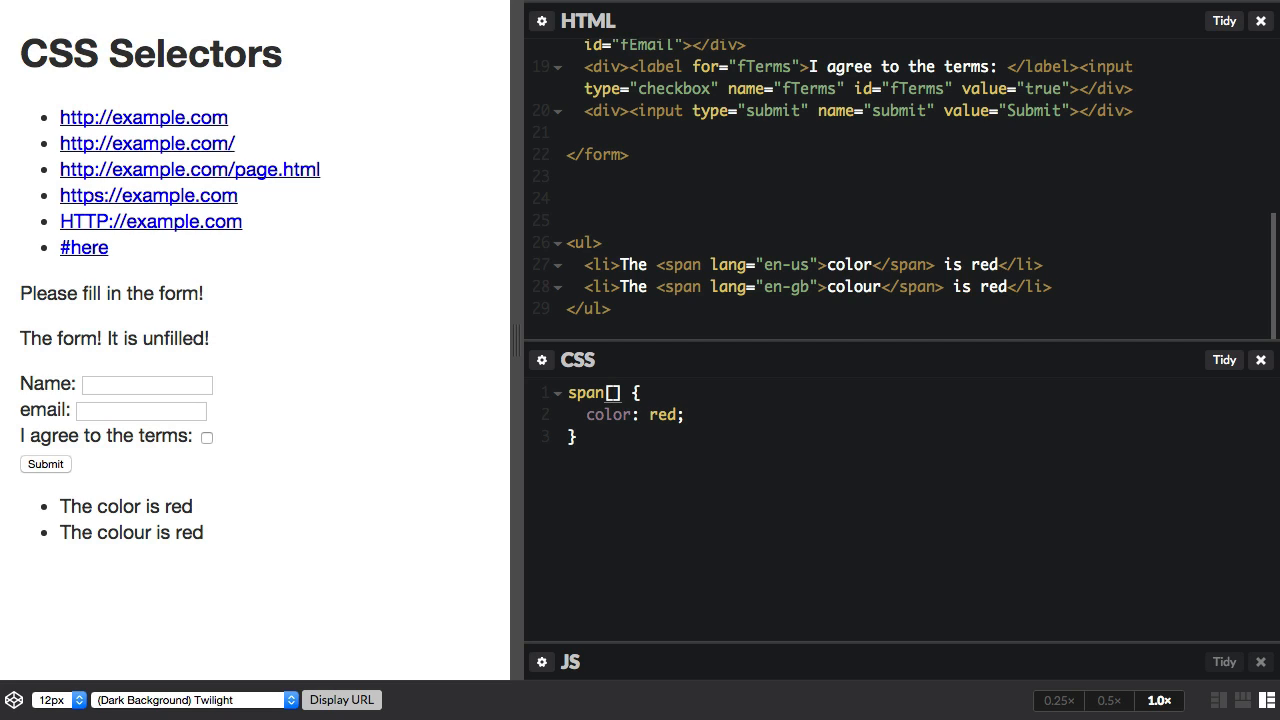
type("[lang")
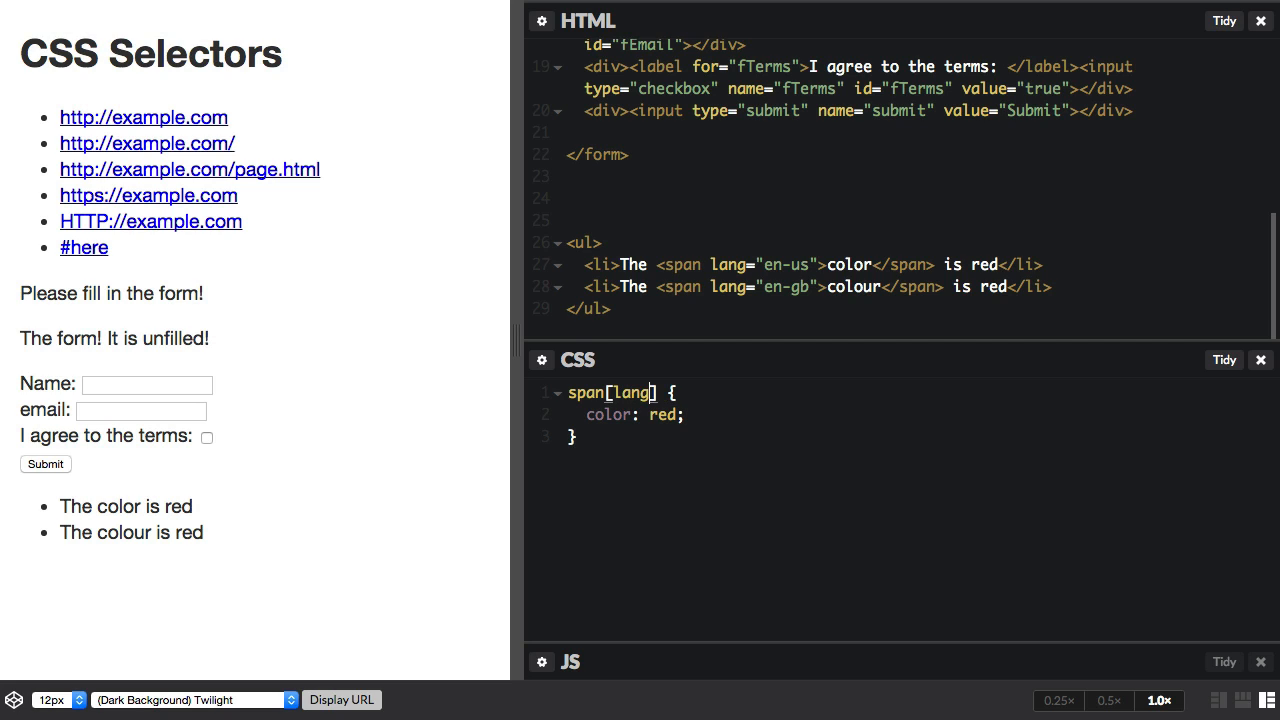
type("|")
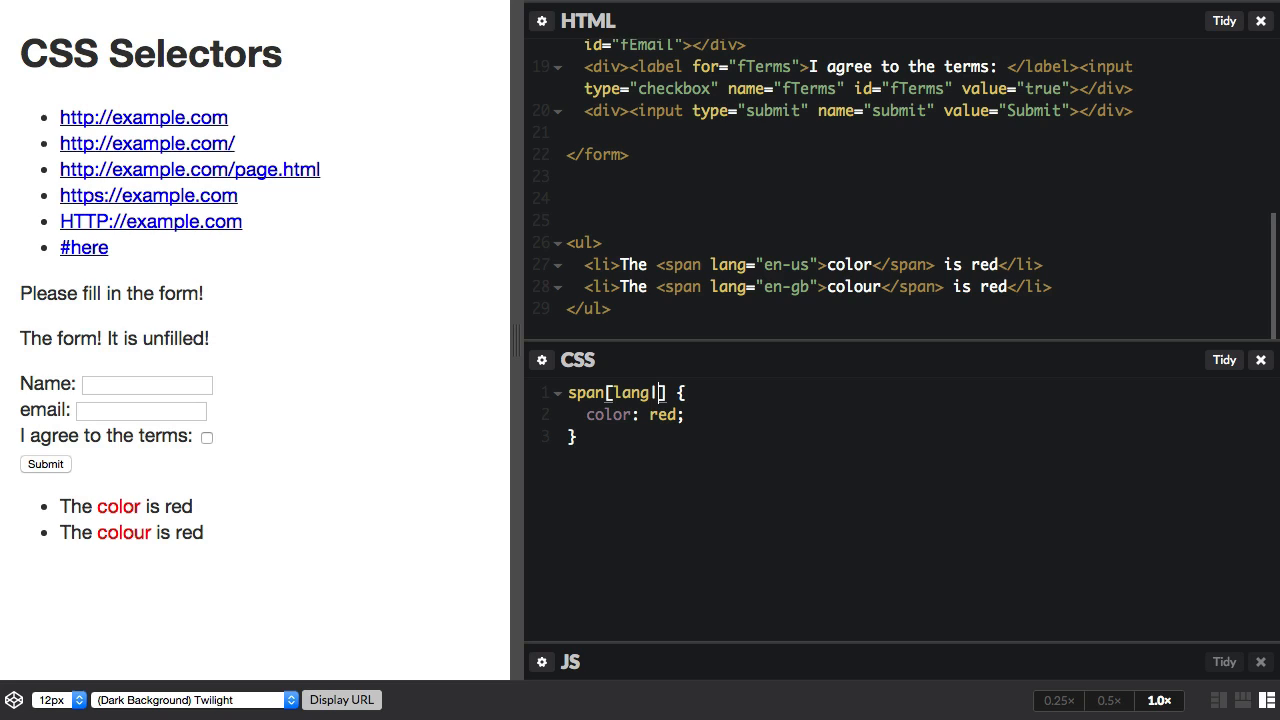
type("=")
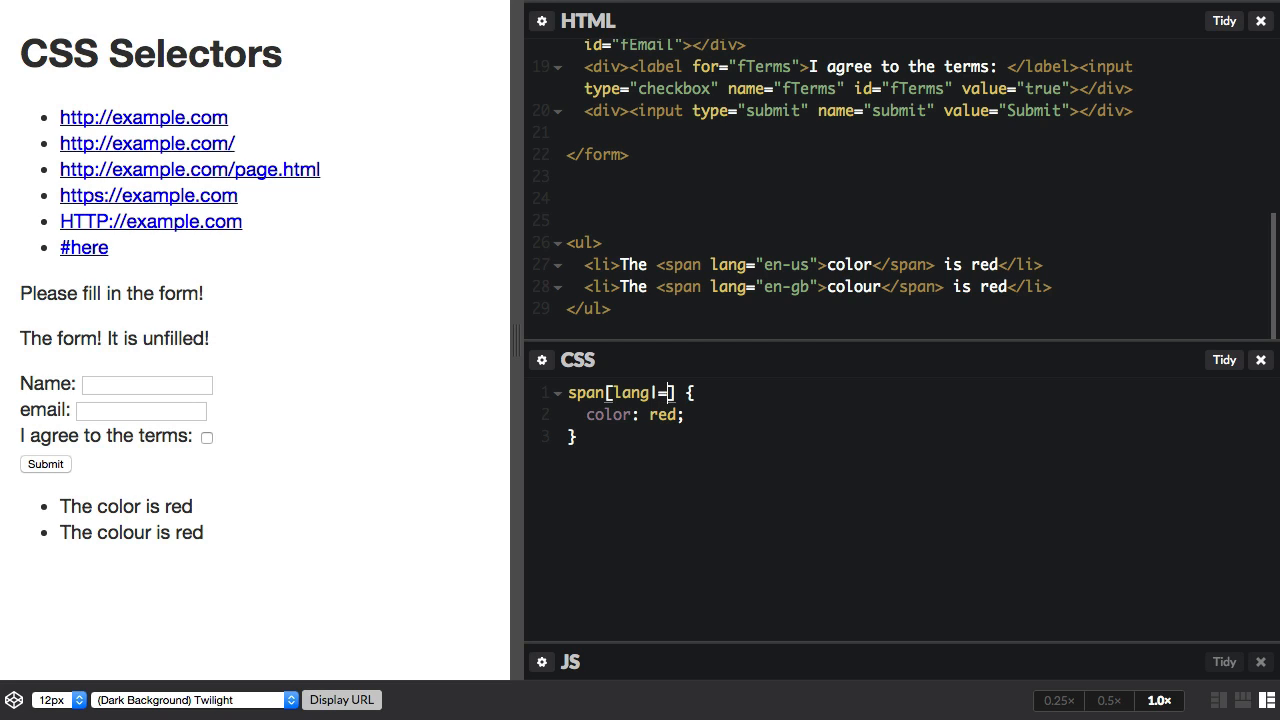
type("\"\"")
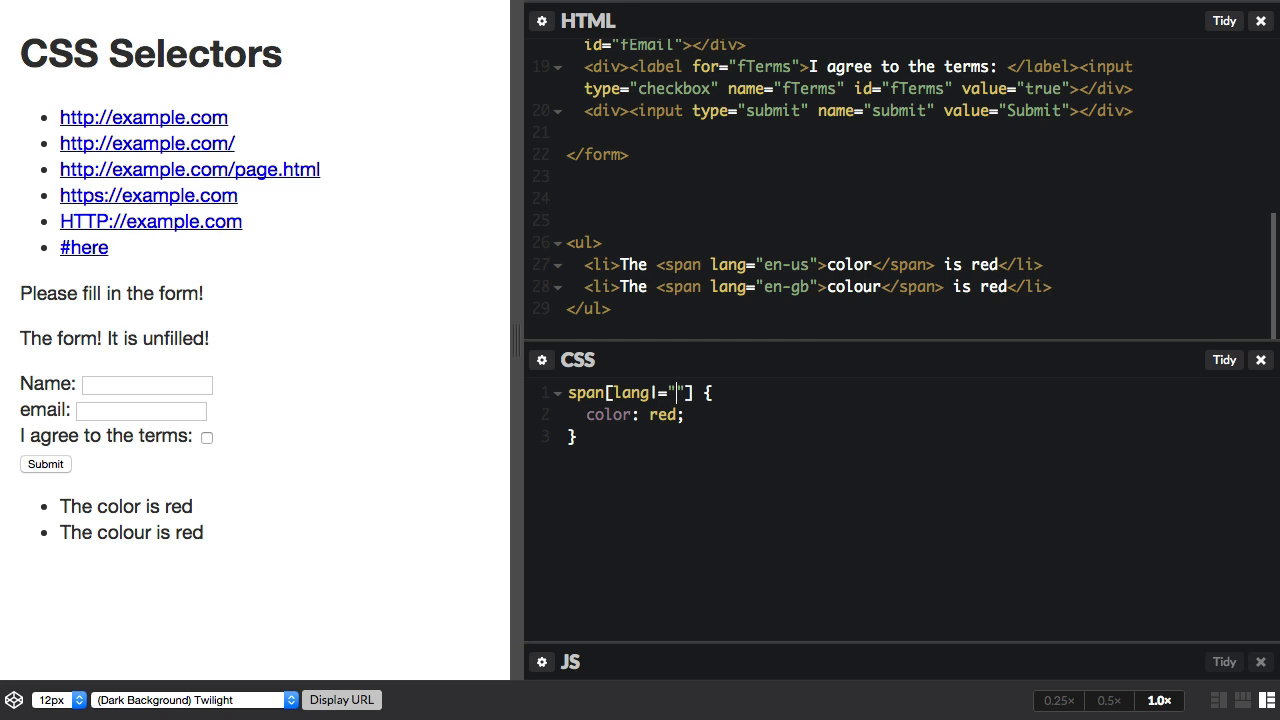
type("en")
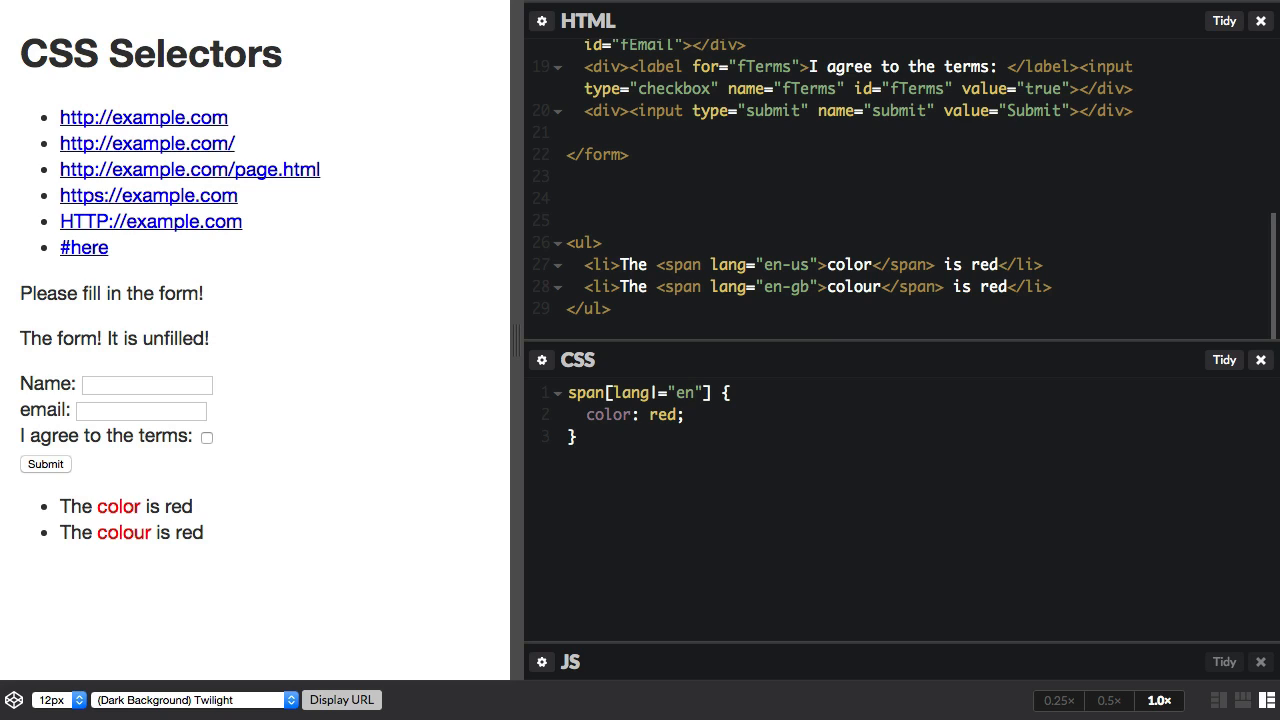